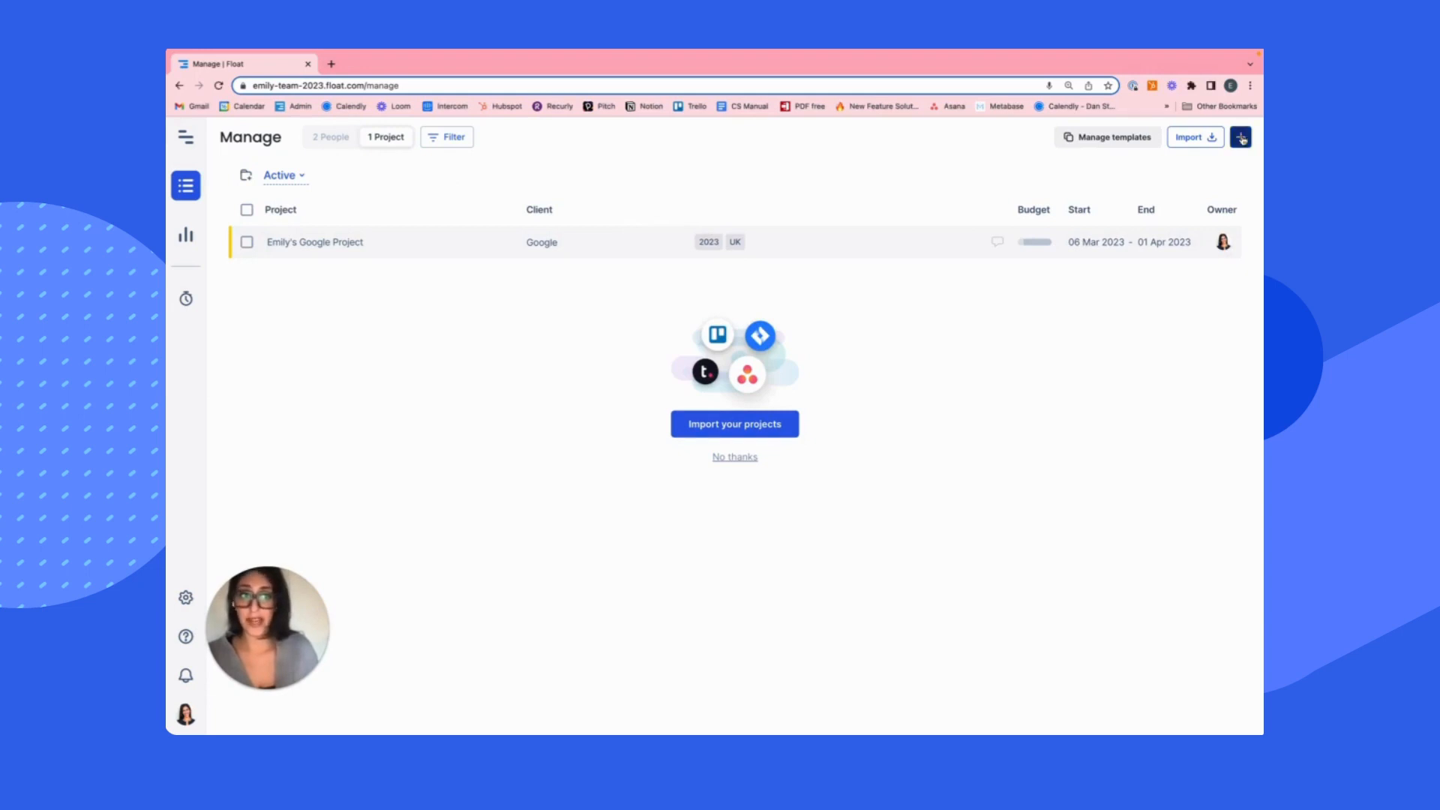
Confirm no project templates exist, then open the existing Google project's details
{"action": "left_click", "coordinate": [1239, 137]}
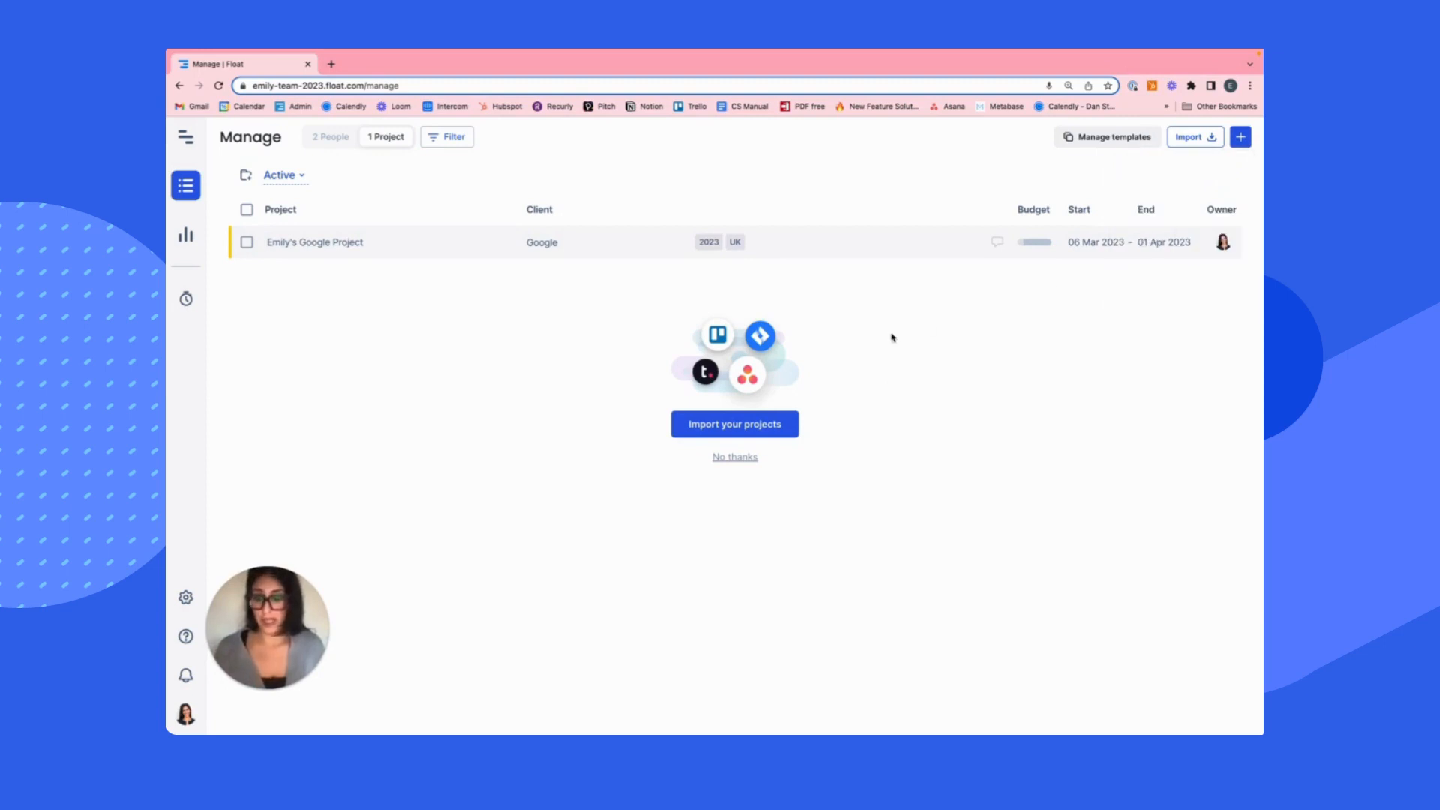
{"action": "left_click", "coordinate": [1240, 136]}
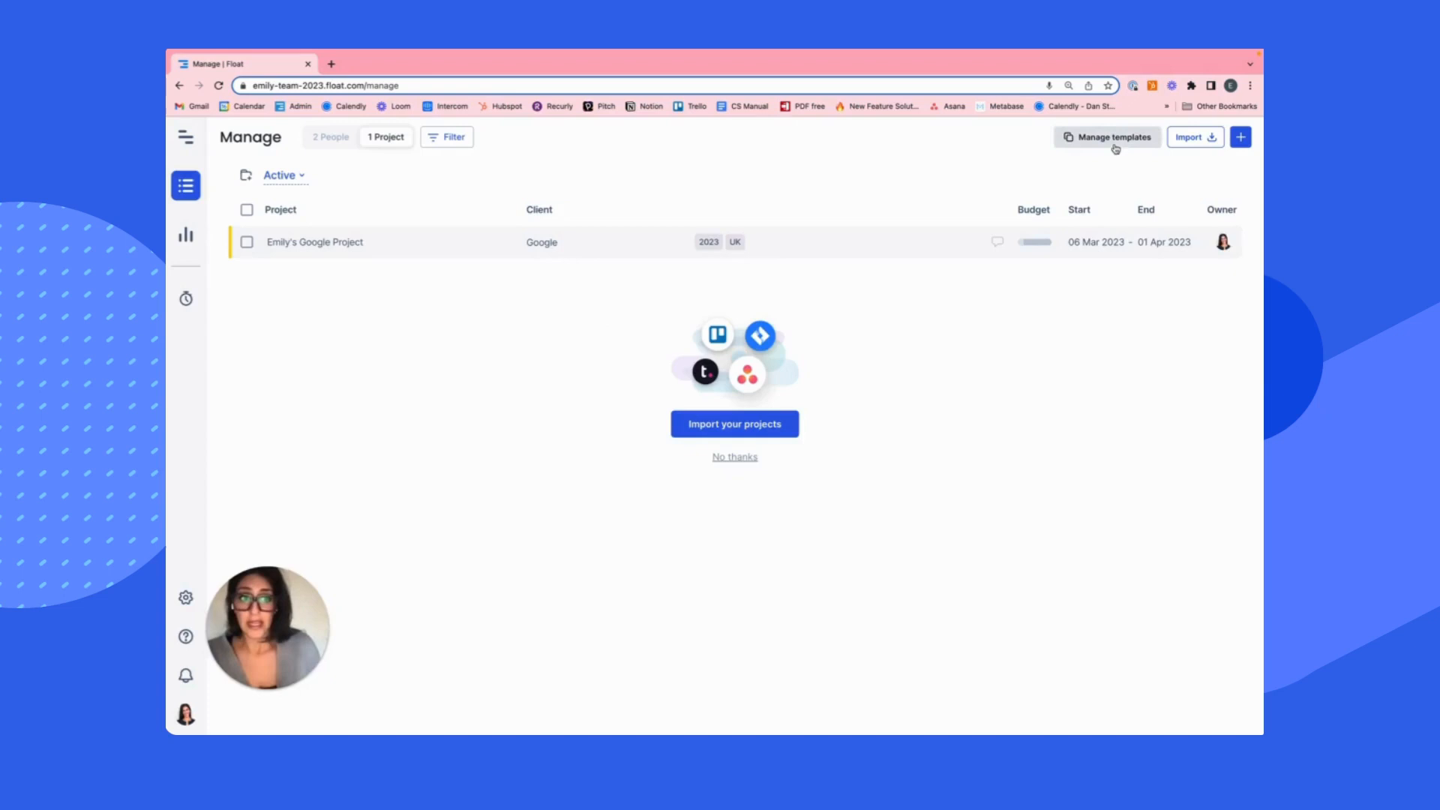
{"action": "left_click", "coordinate": [1112, 137]}
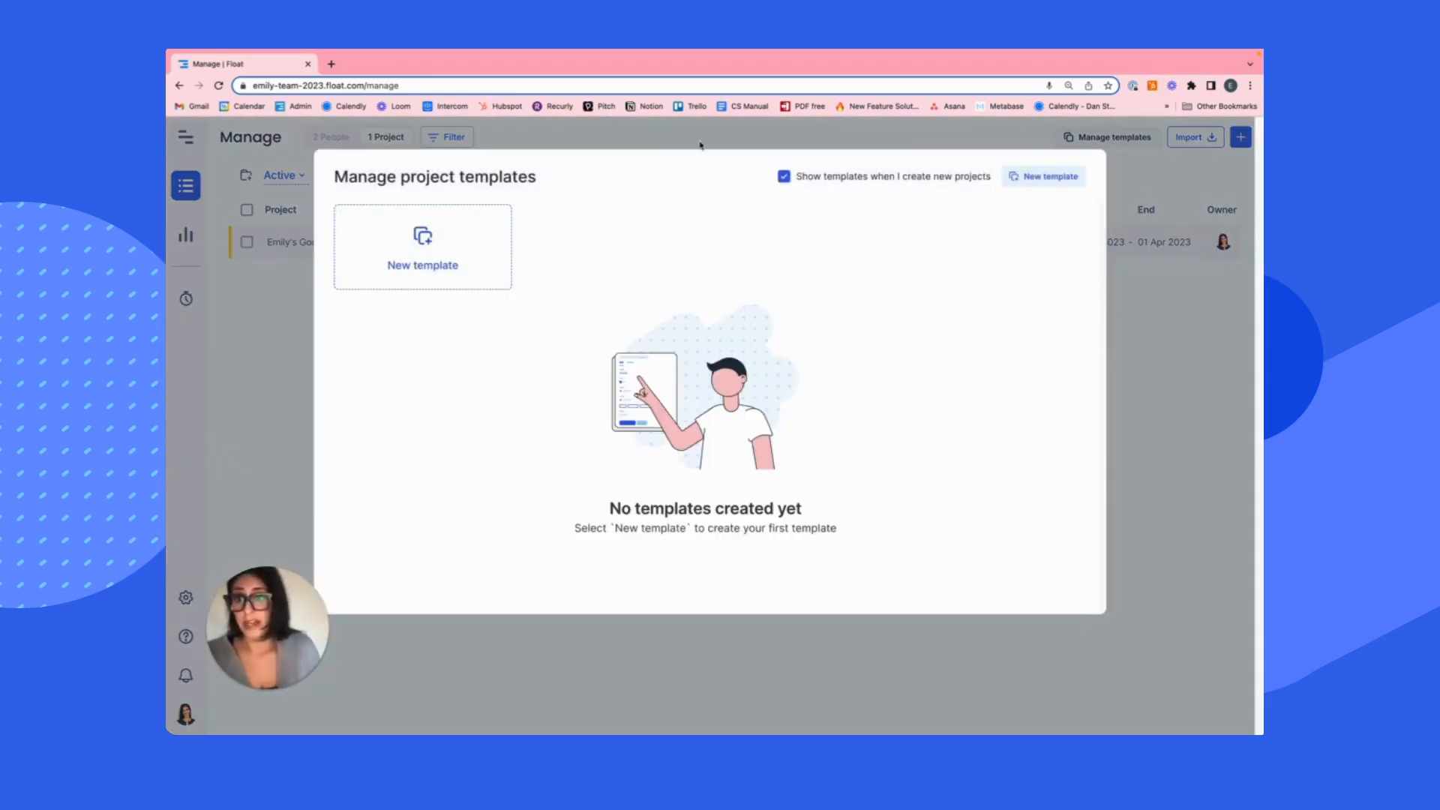
{"action": "left_click", "coordinate": [421, 246]}
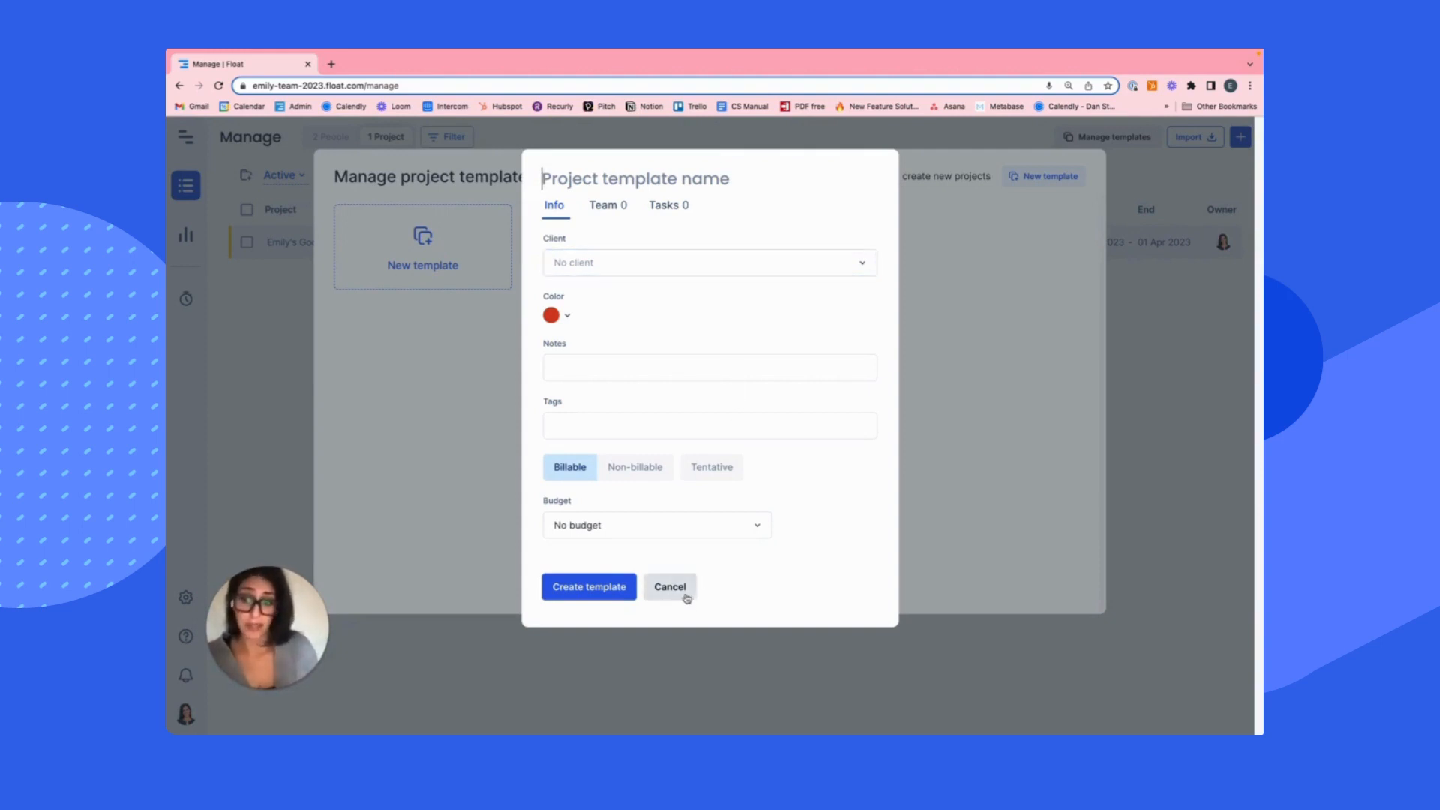
{"action": "left_click", "coordinate": [669, 586]}
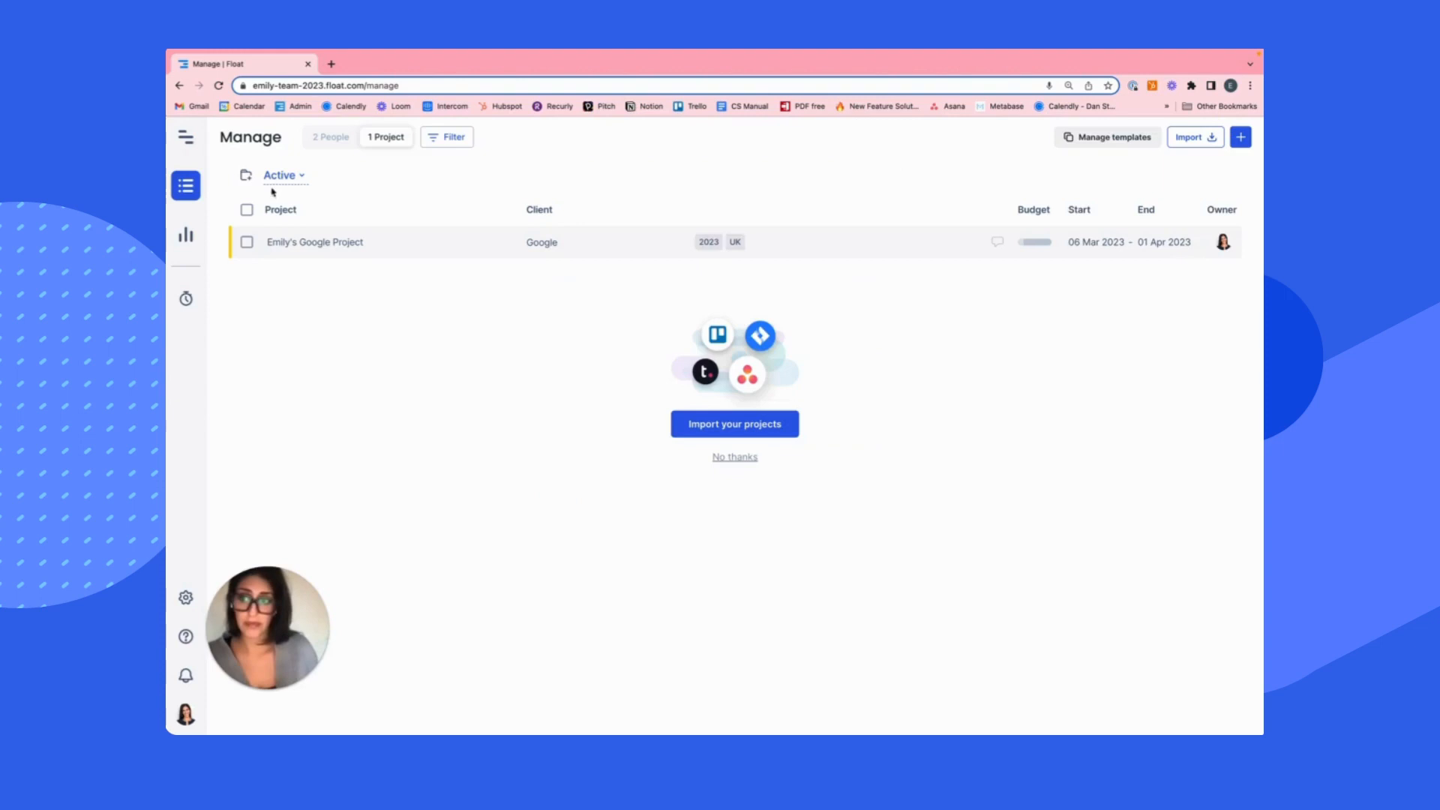
{"action": "left_click", "coordinate": [314, 241]}
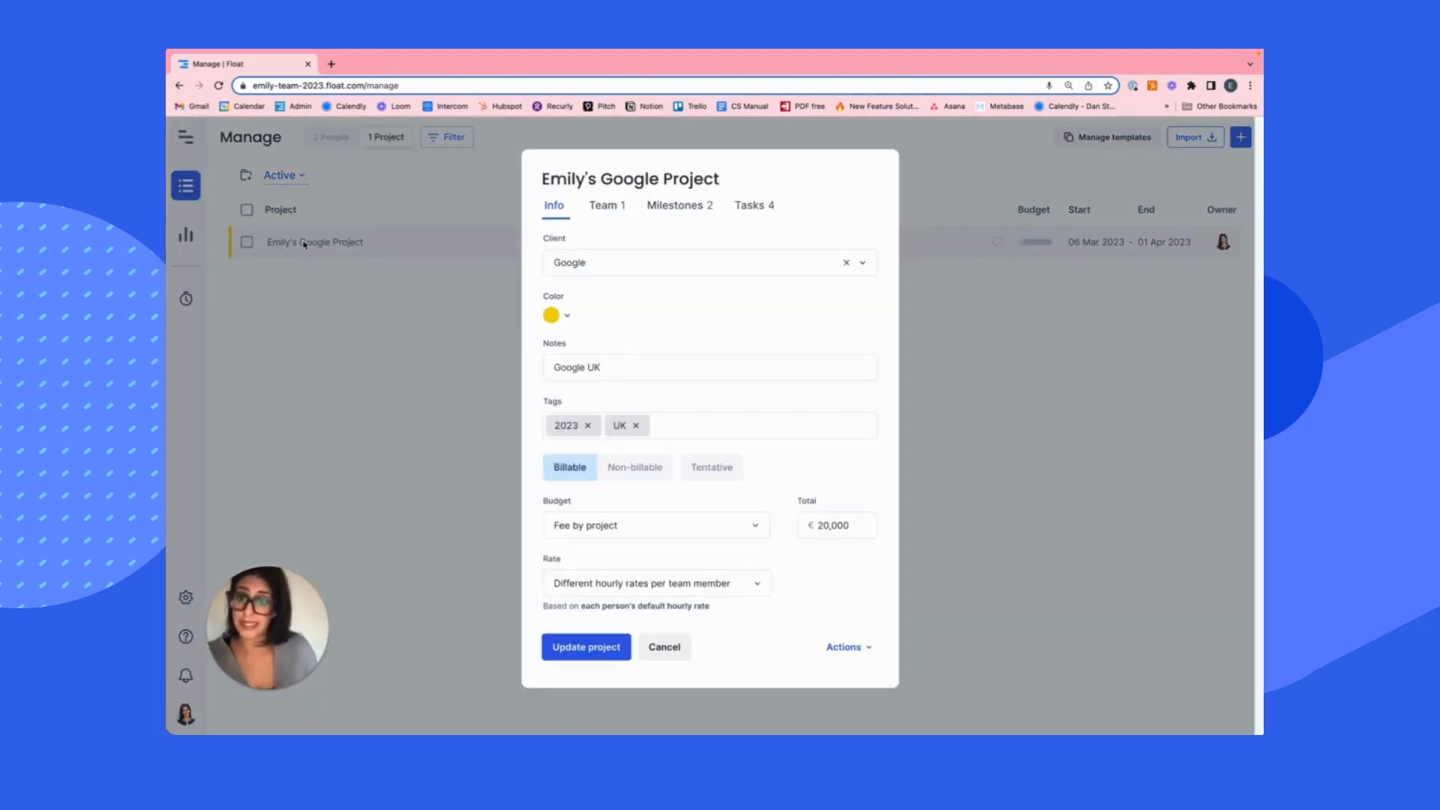
{"action": "left_click", "coordinate": [844, 646]}
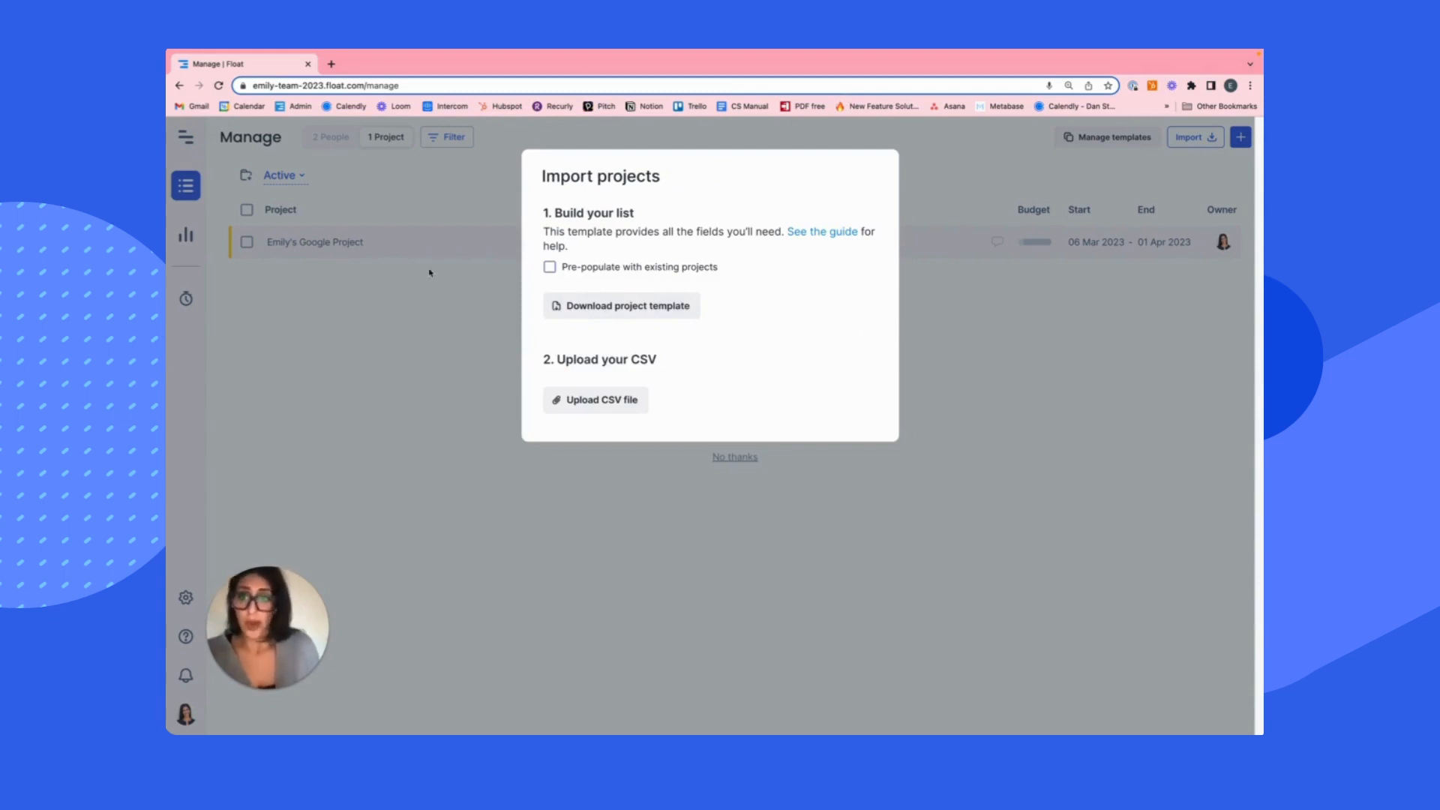
{"action": "mouse_move", "coordinate": [716, 414]}
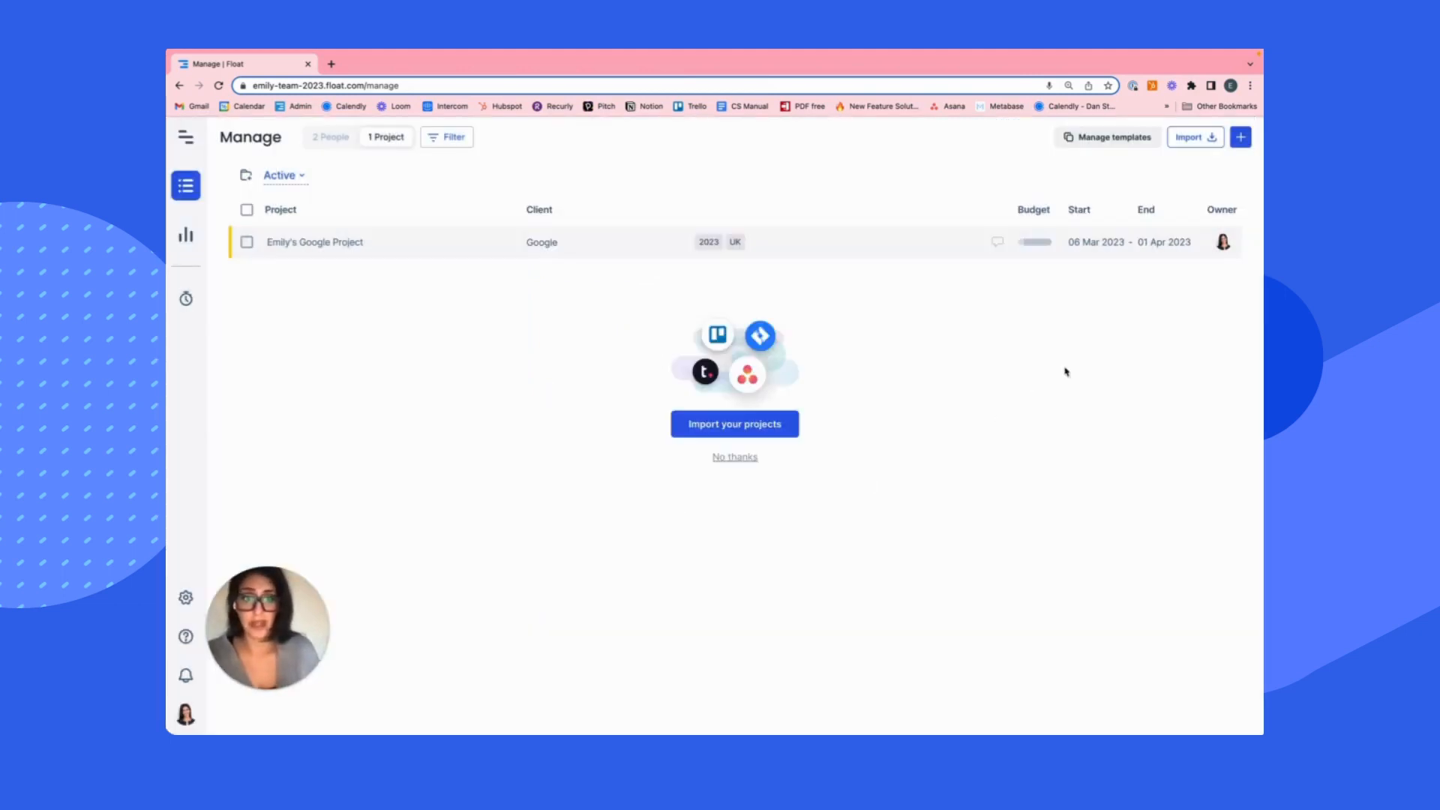
Dismiss the Import projects dialog without importing anything
{"action": "left_click", "coordinate": [733, 423]}
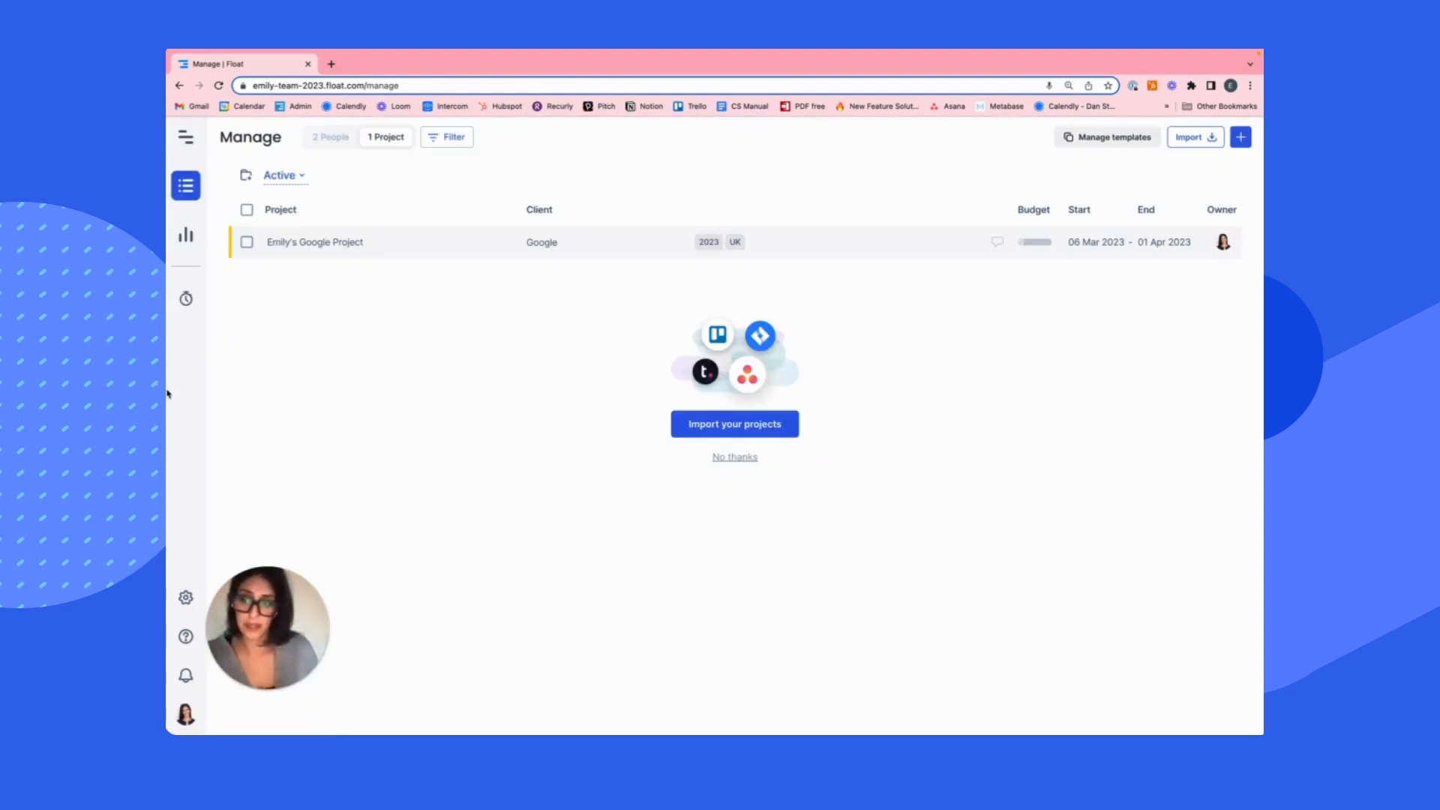
{"action": "mouse_move", "coordinate": [1075, 266]}
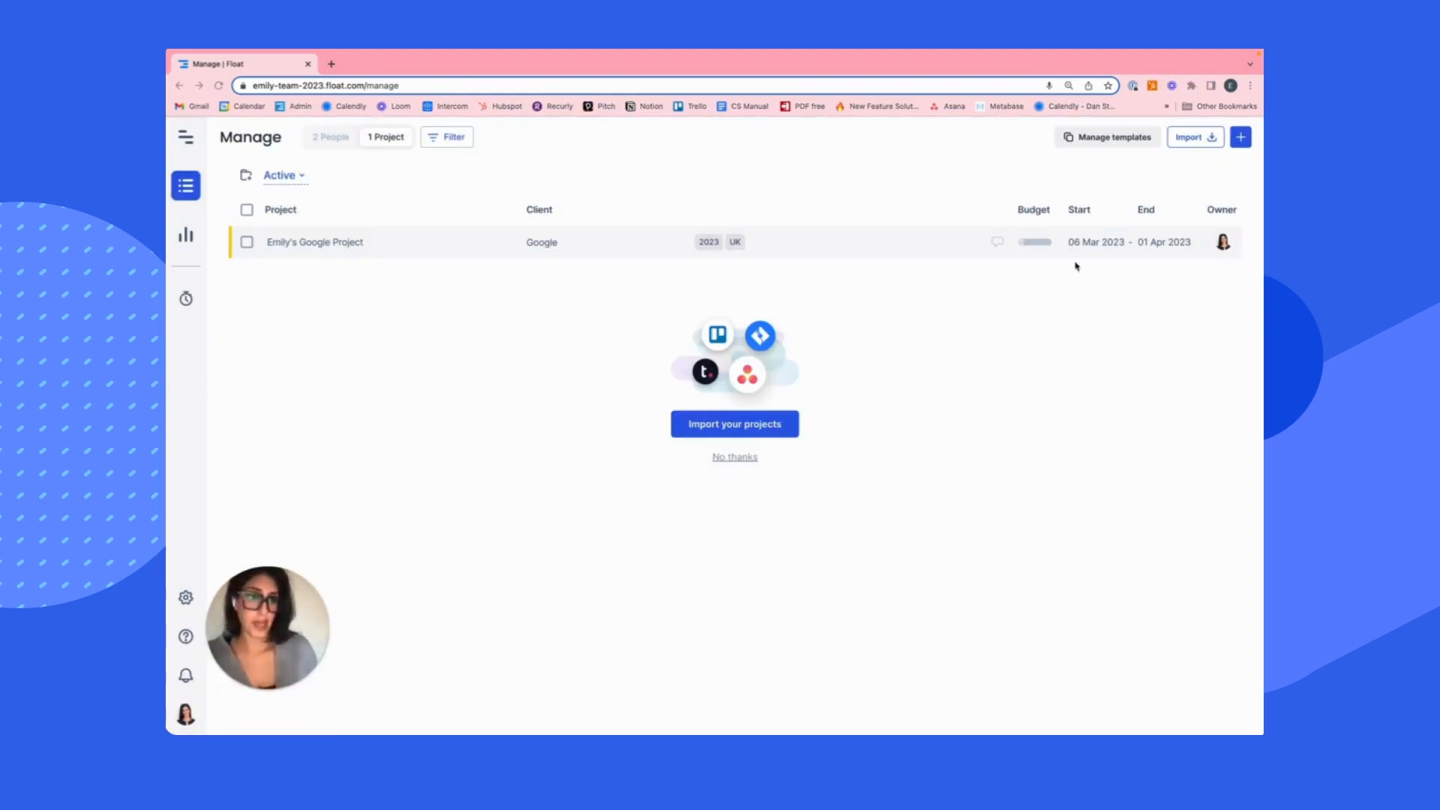
Start a new blank project from the + menu's Add project option
{"action": "left_click", "coordinate": [1240, 136]}
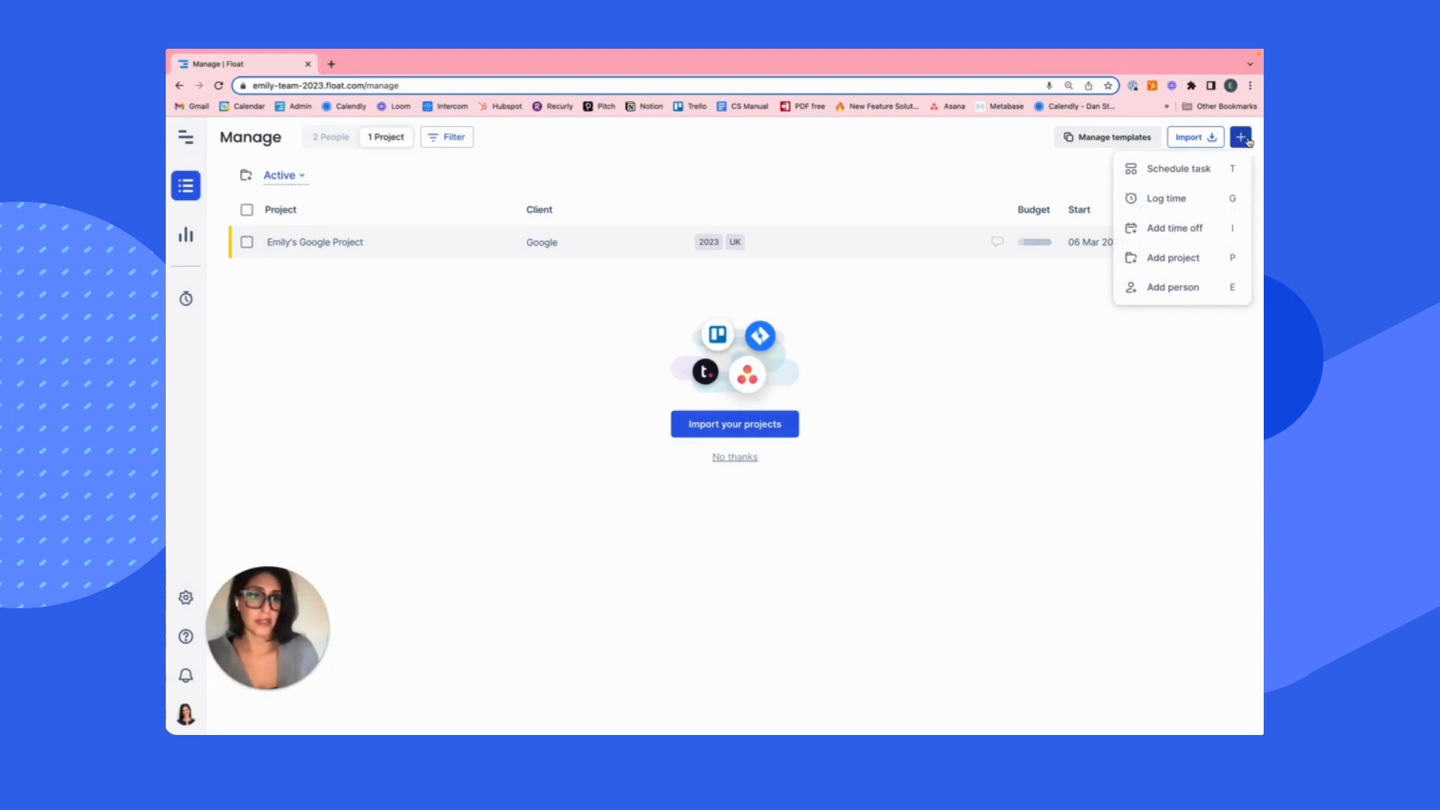
{"action": "left_click", "coordinate": [1173, 257]}
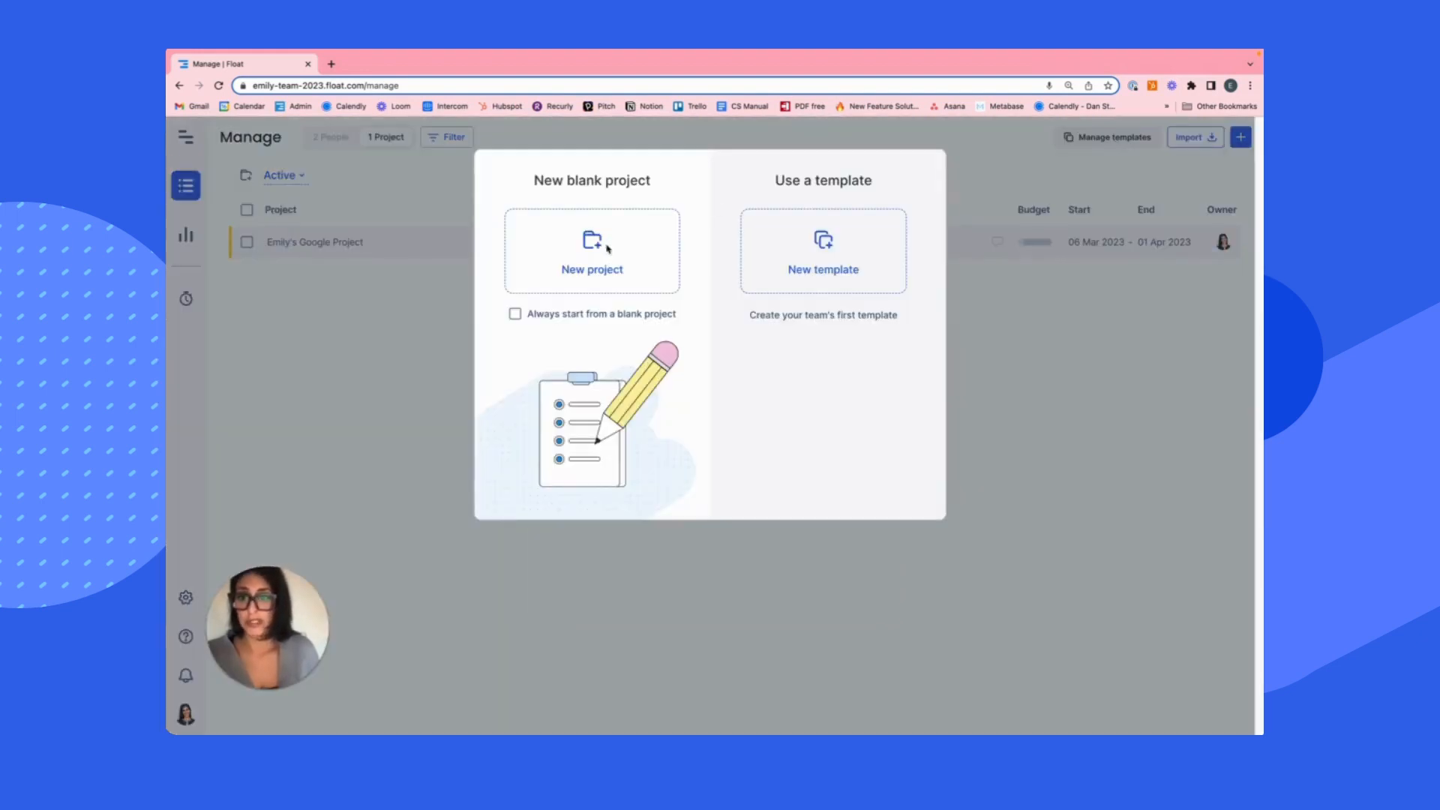
{"action": "left_click", "coordinate": [591, 250]}
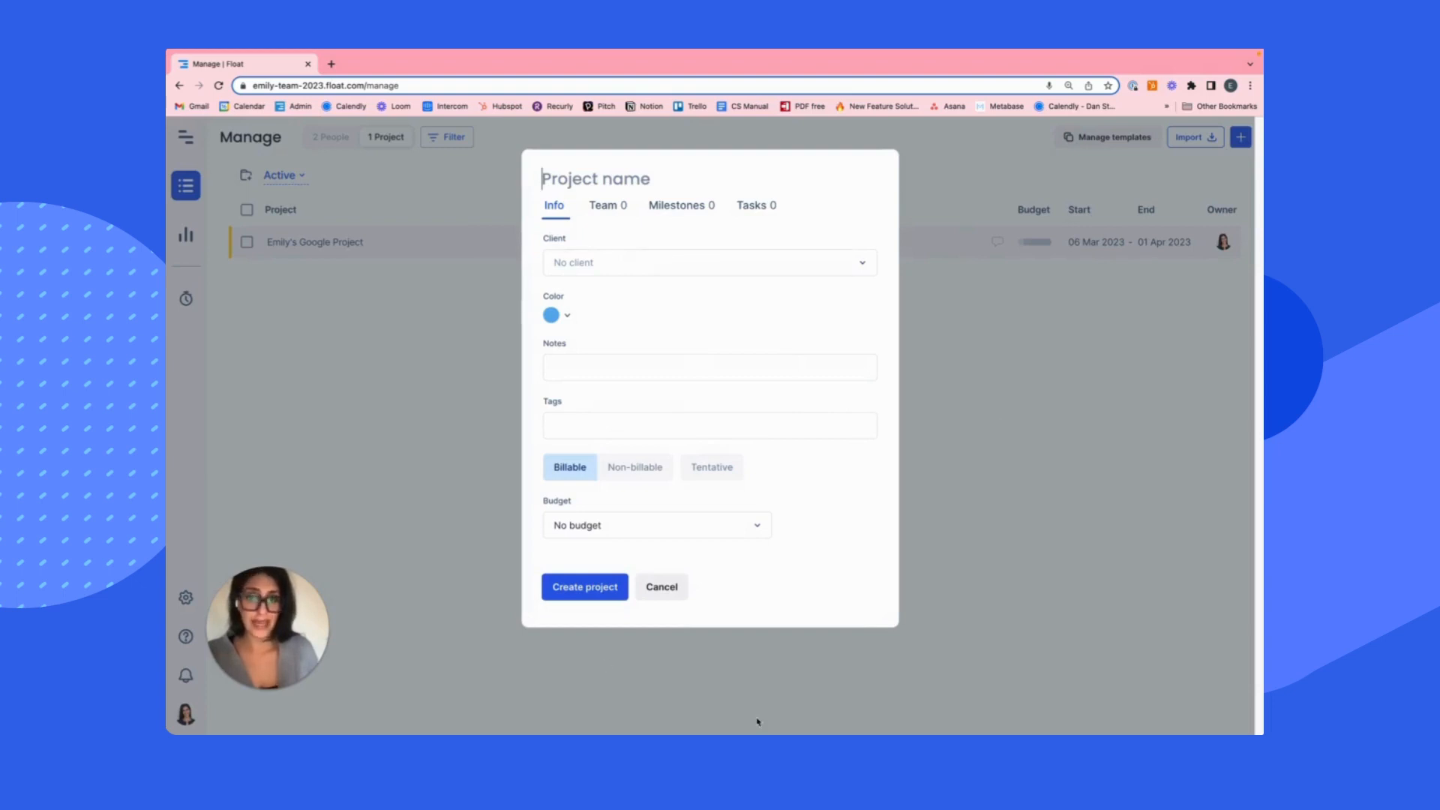
{"action": "mouse_move", "coordinate": [850, 646]}
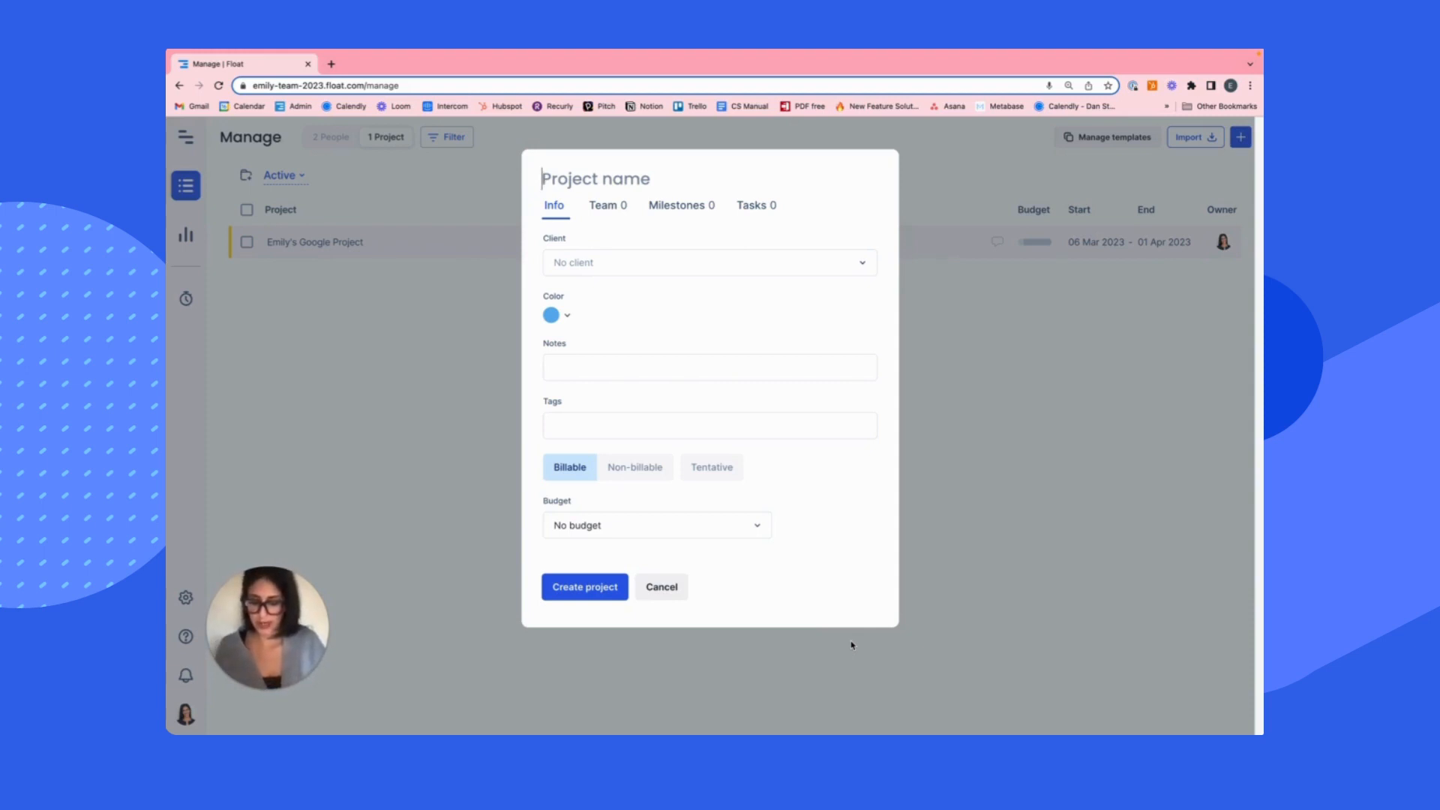
Name the project 'Facebook Branding' and add Facebook as a new client
{"action": "type", "text": "Facebook"}
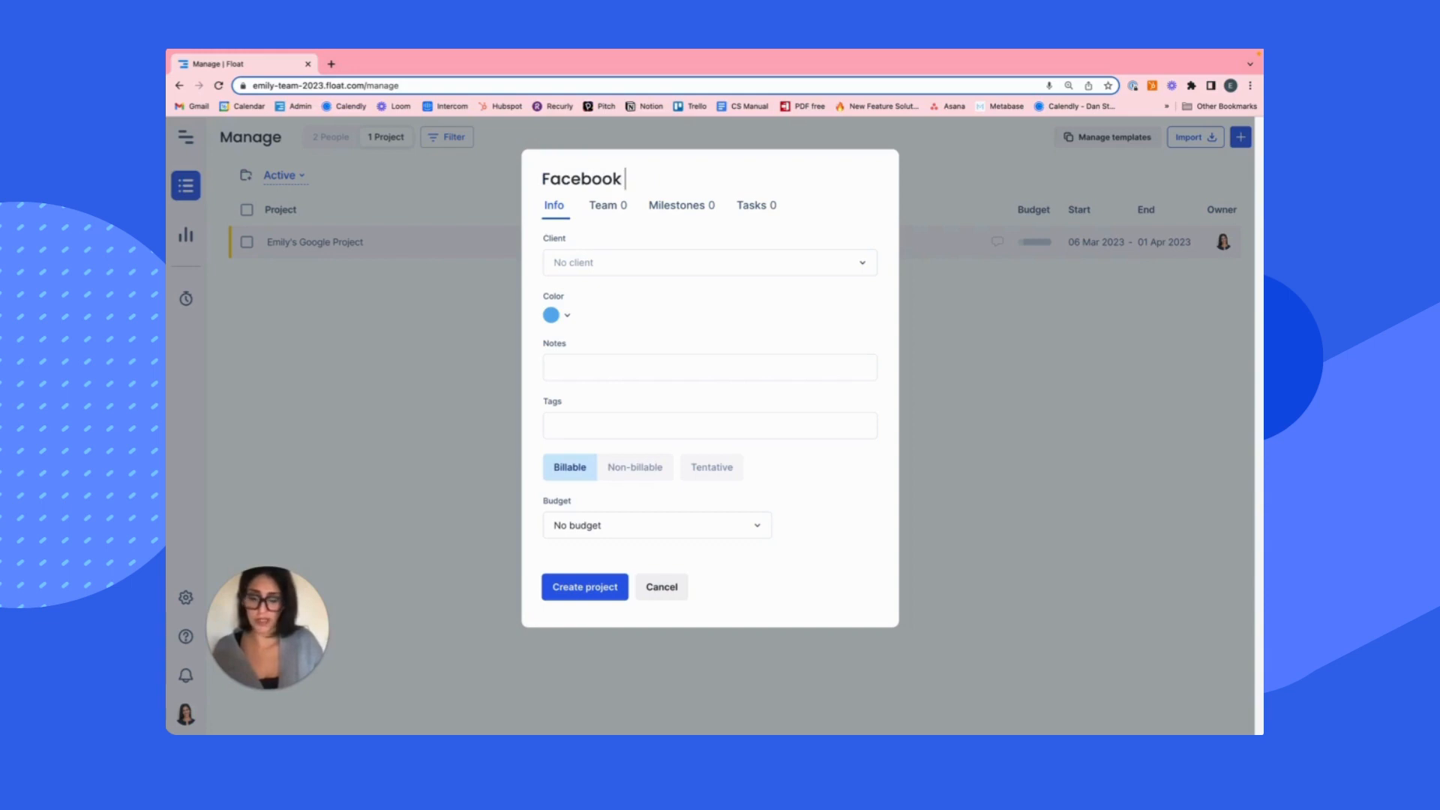
{"action": "type", "text": "Branding"}
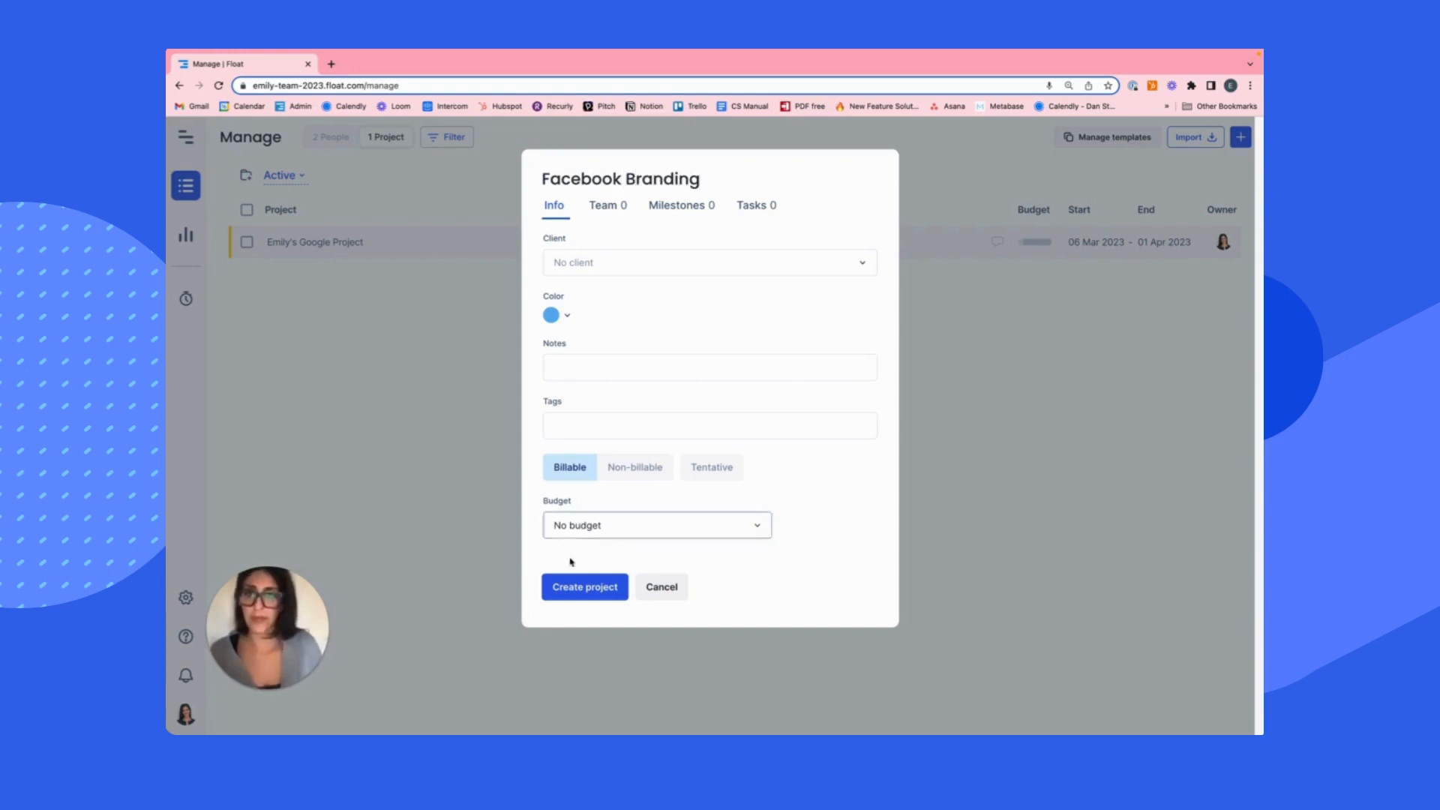
{"action": "left_click", "coordinate": [708, 261]}
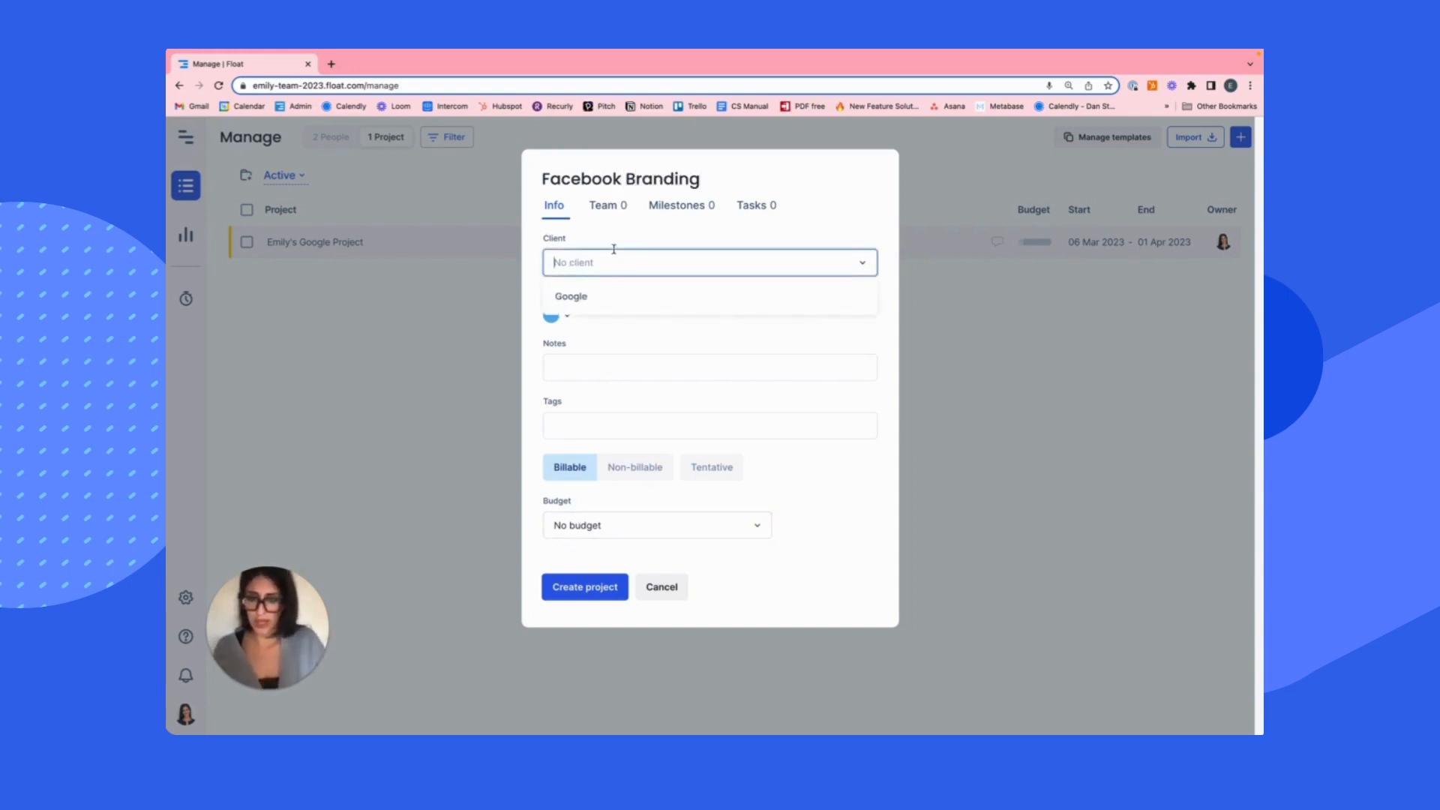
{"action": "type", "text": "Fa"}
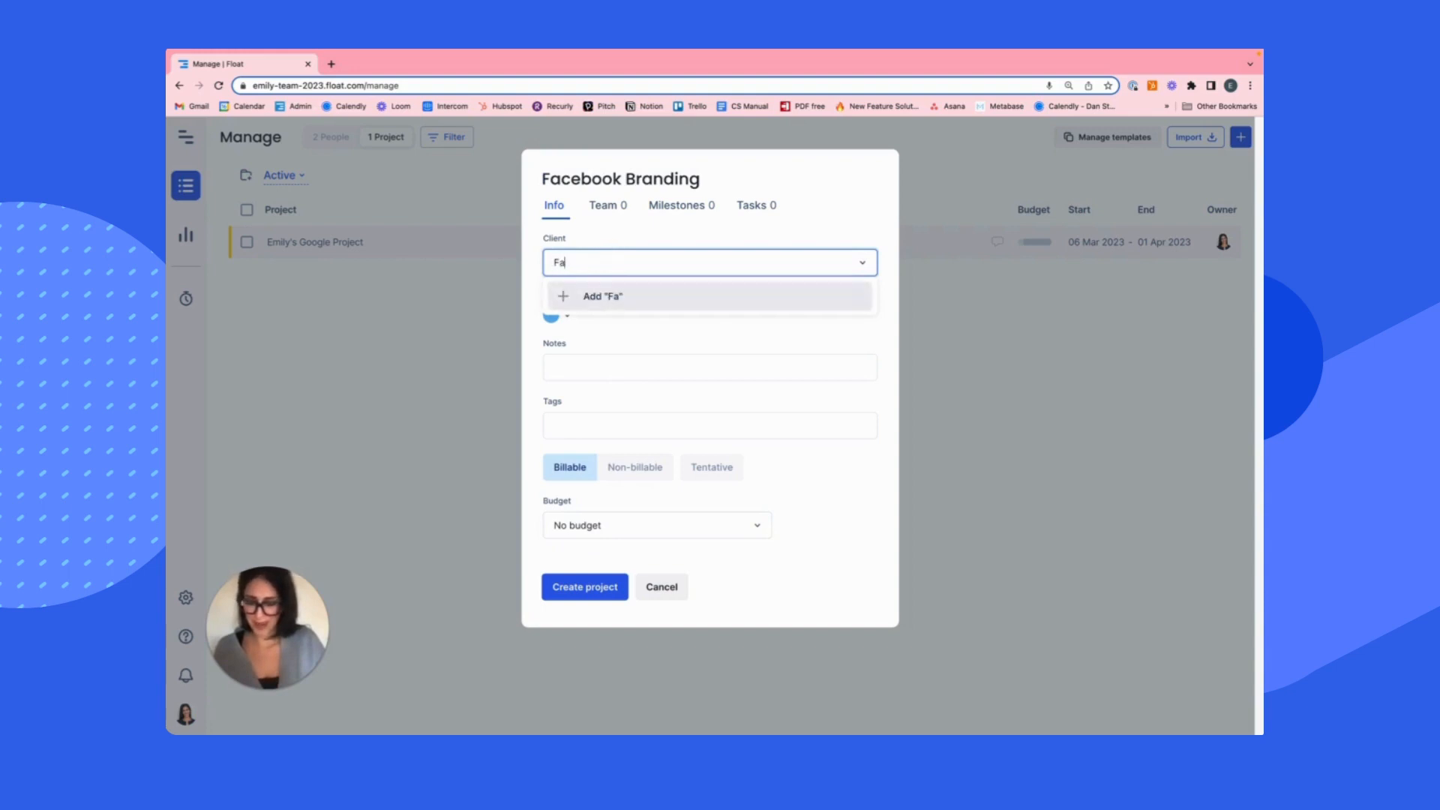
{"action": "type", "text": "cebook"}
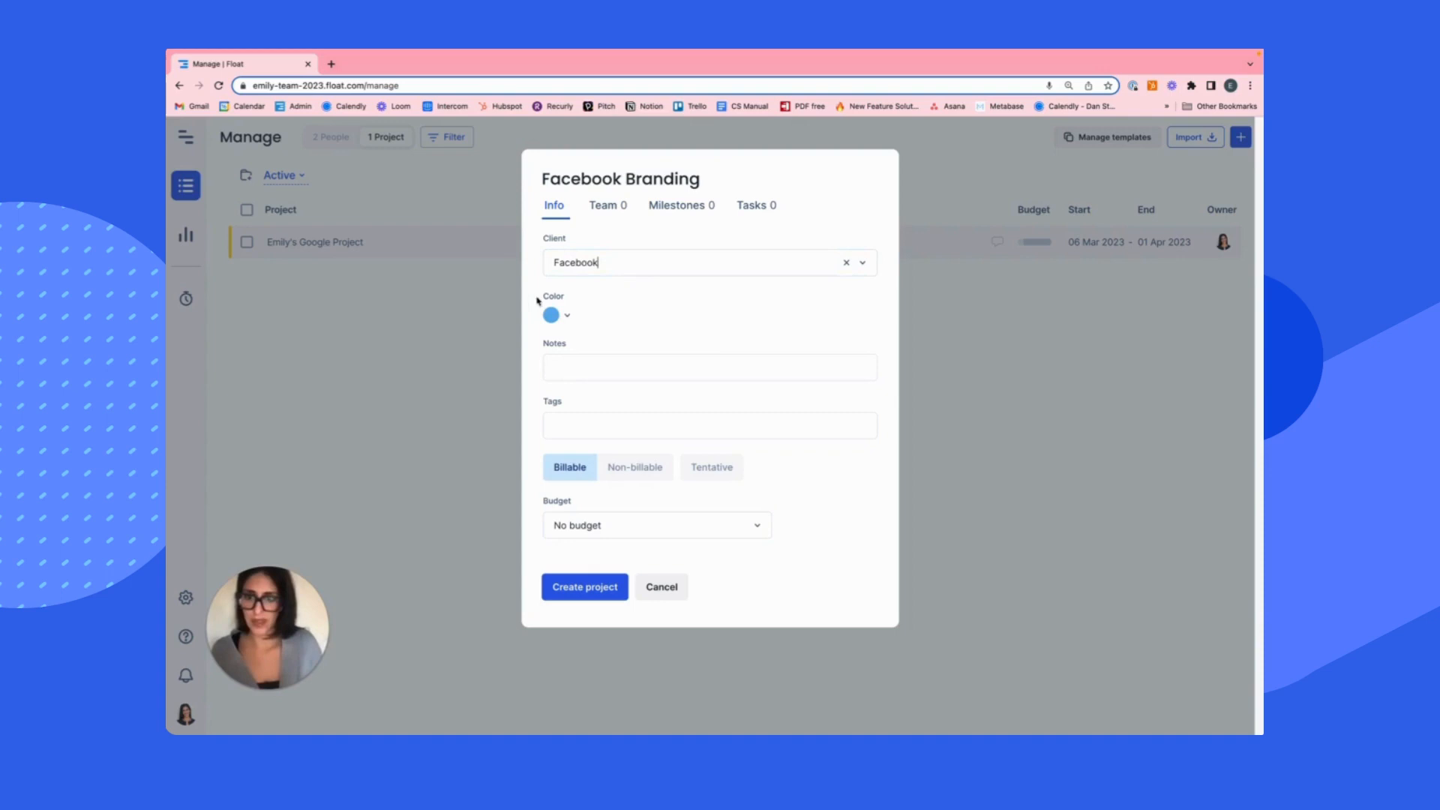
{"action": "left_click", "coordinate": [550, 315]}
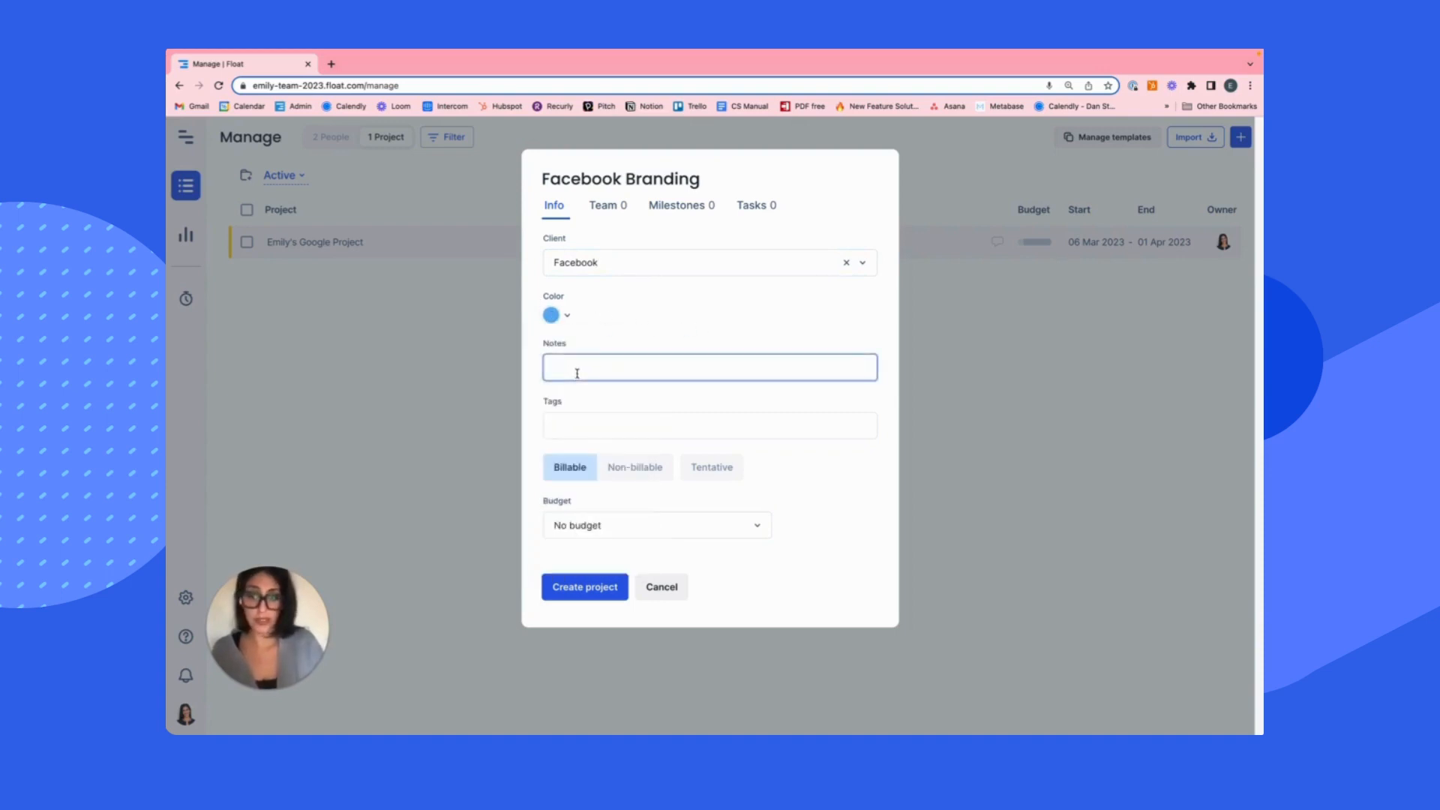
{"action": "type", "text": "@bri"}
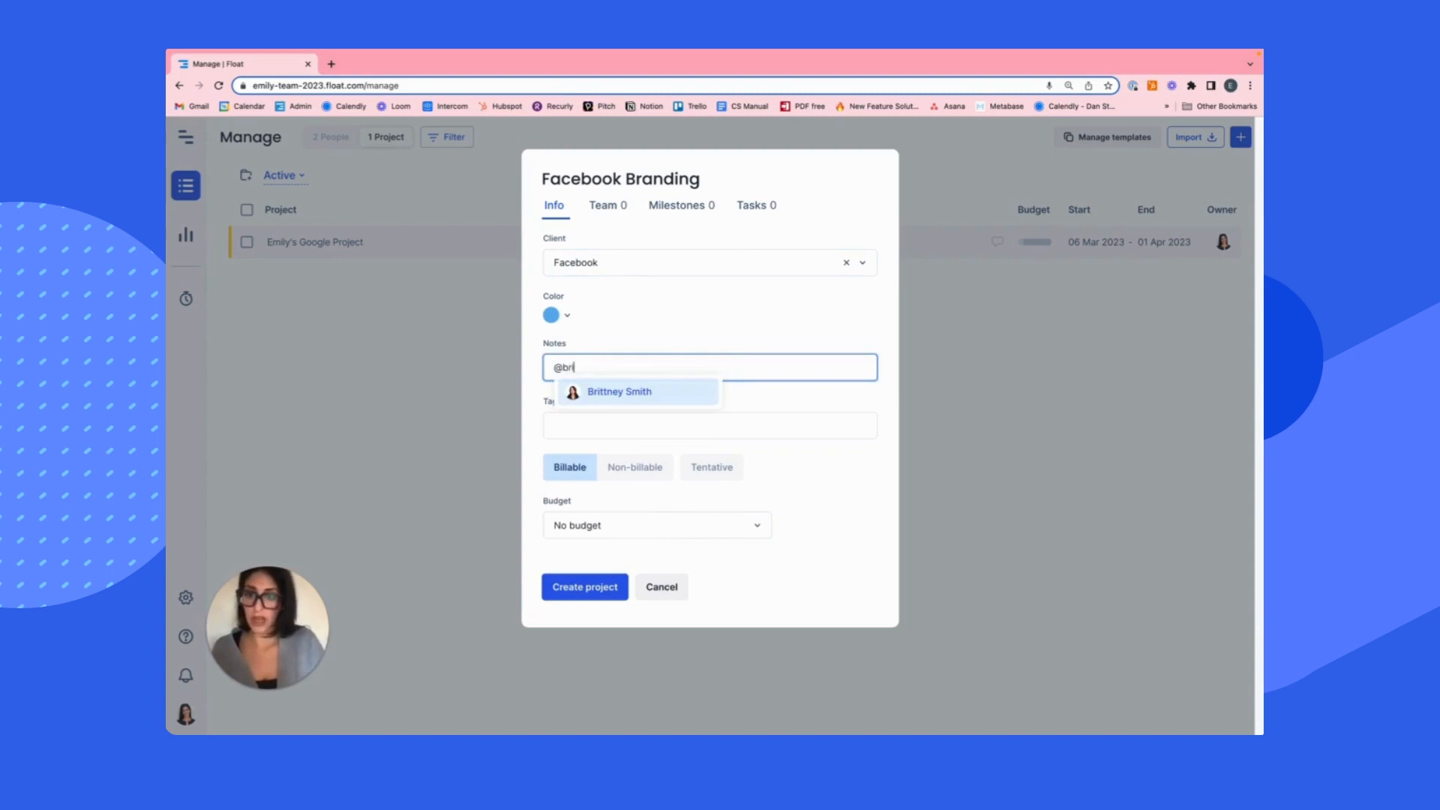
{"action": "left_click", "coordinate": [619, 392]}
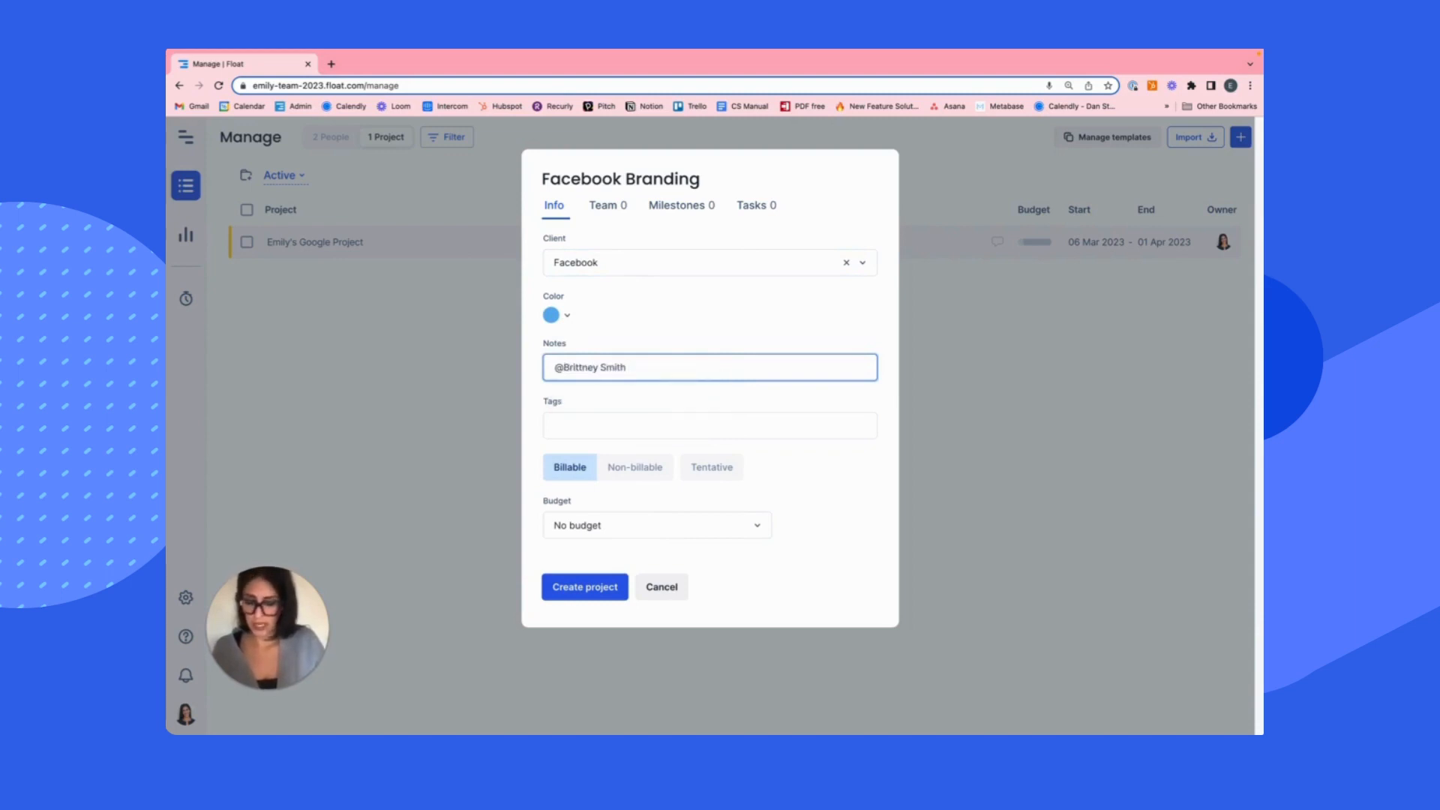
{"action": "type", "text": "Please ensure"}
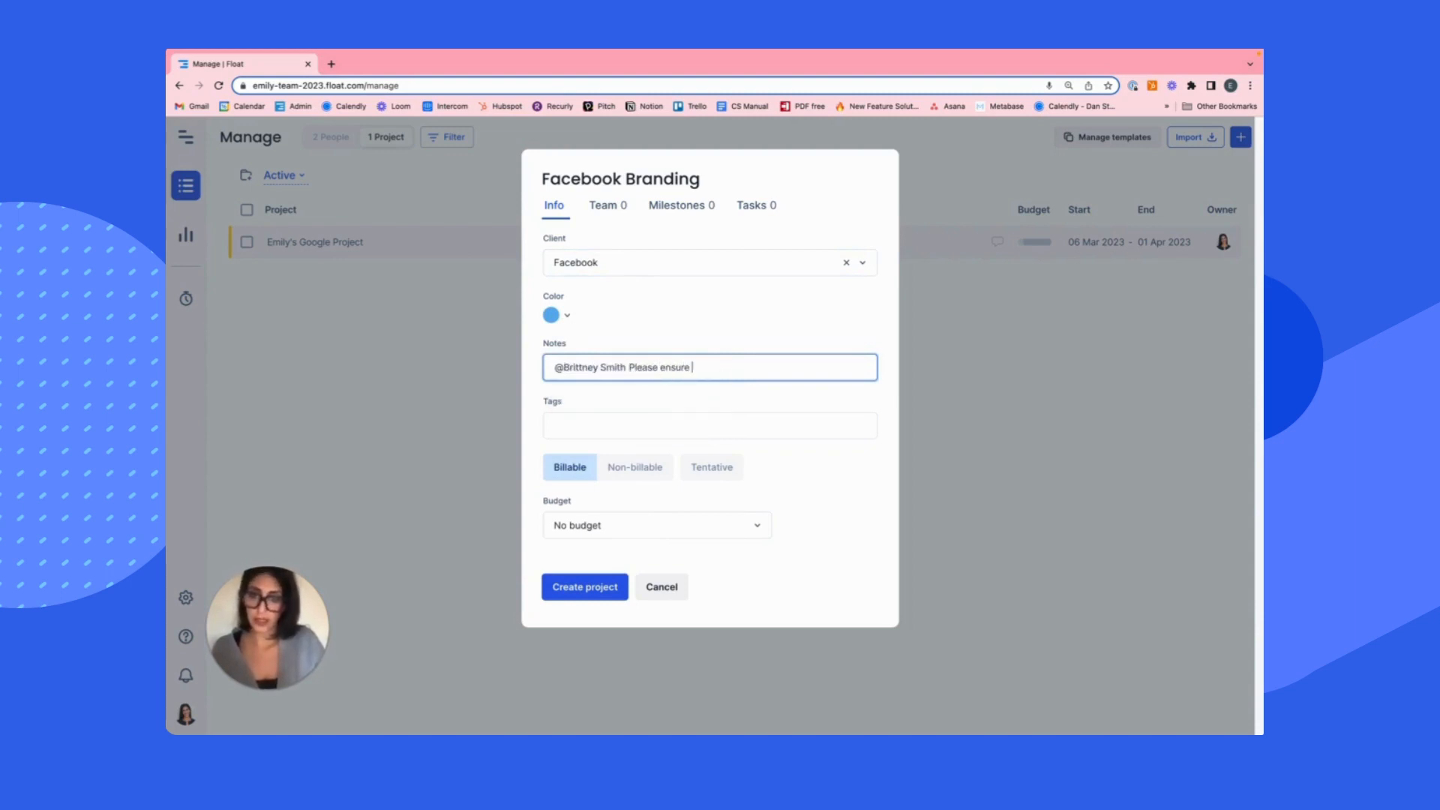
{"action": "type", "text": "project details are"}
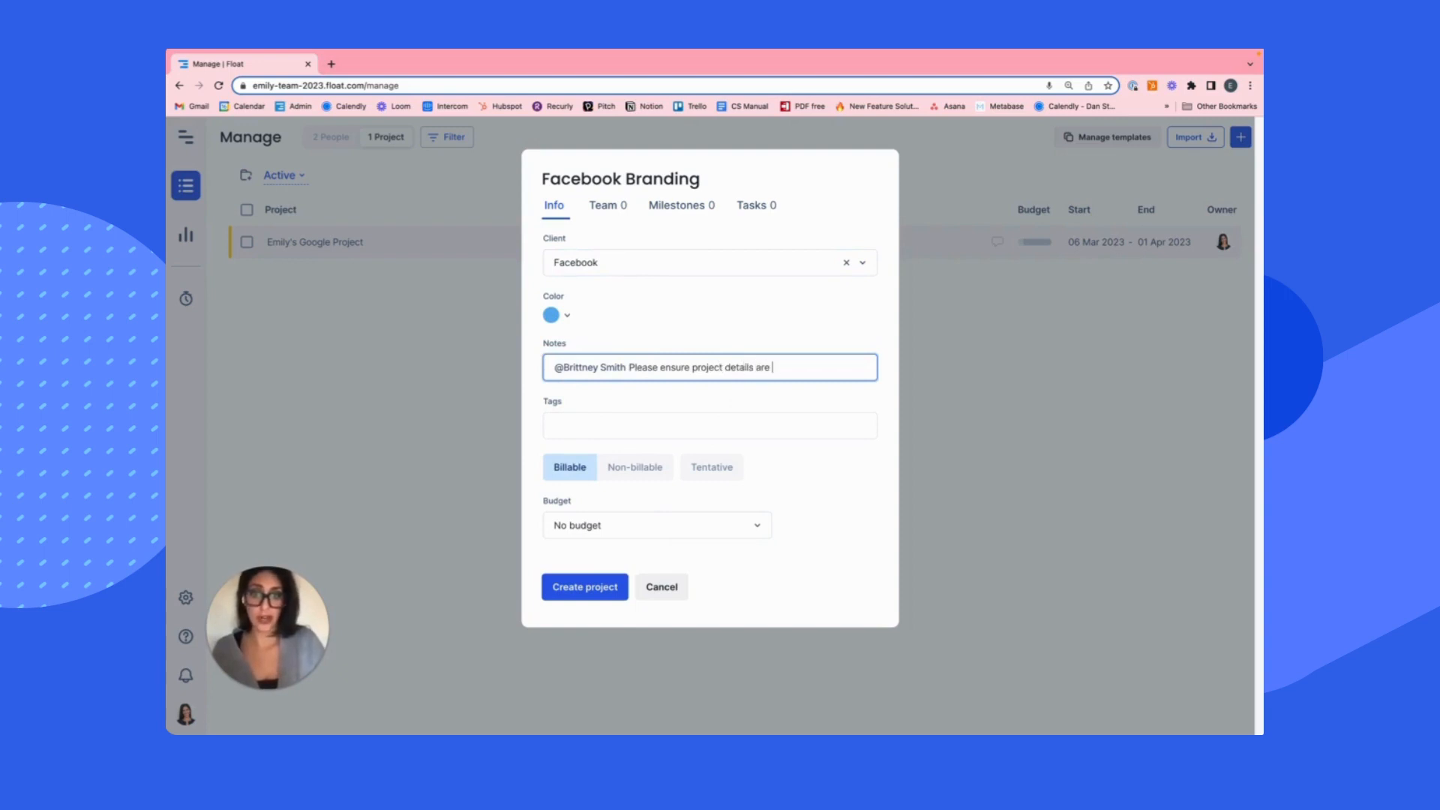
{"action": "type", "text": "correct"}
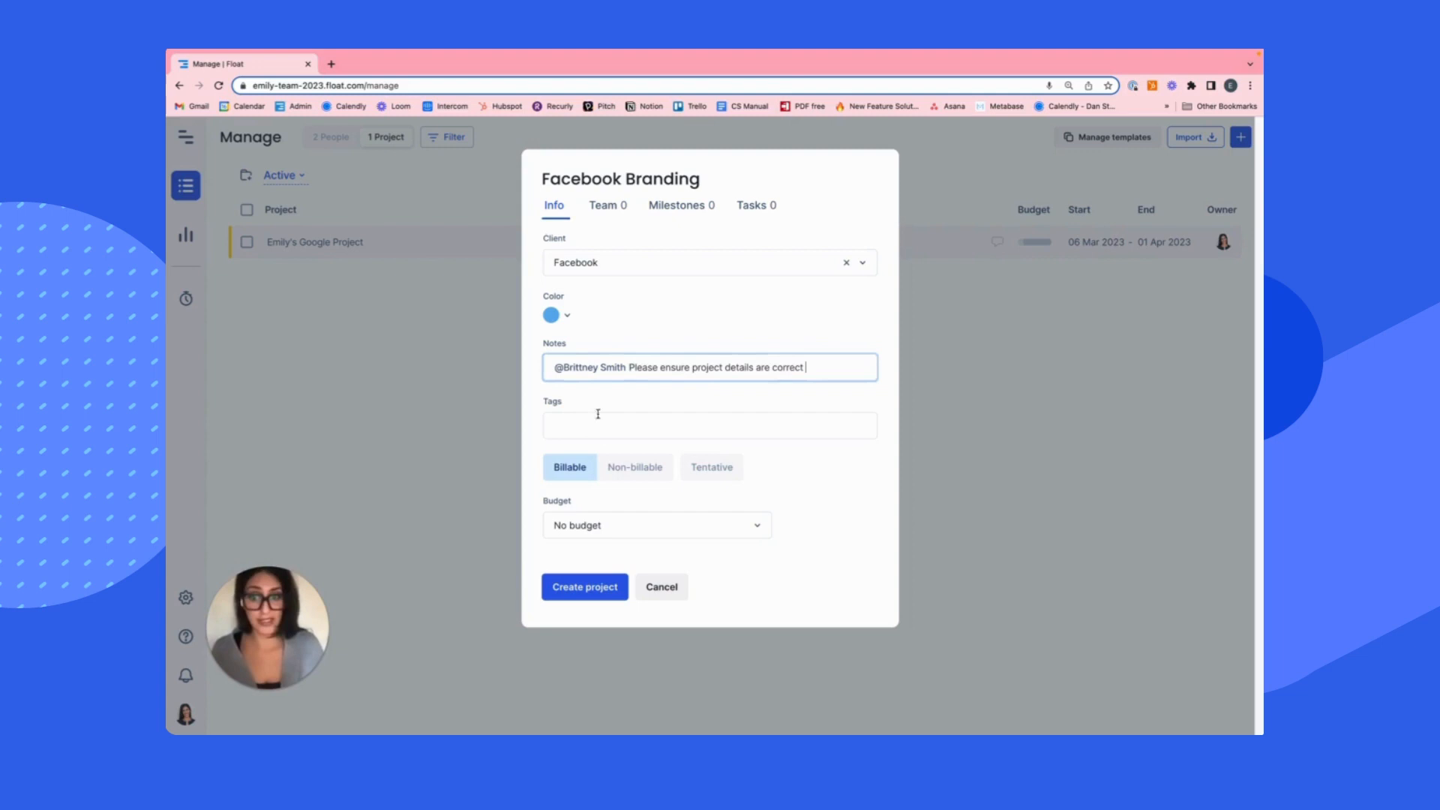
Tag the project May 23 and London
{"action": "type", "text": "Ma"}
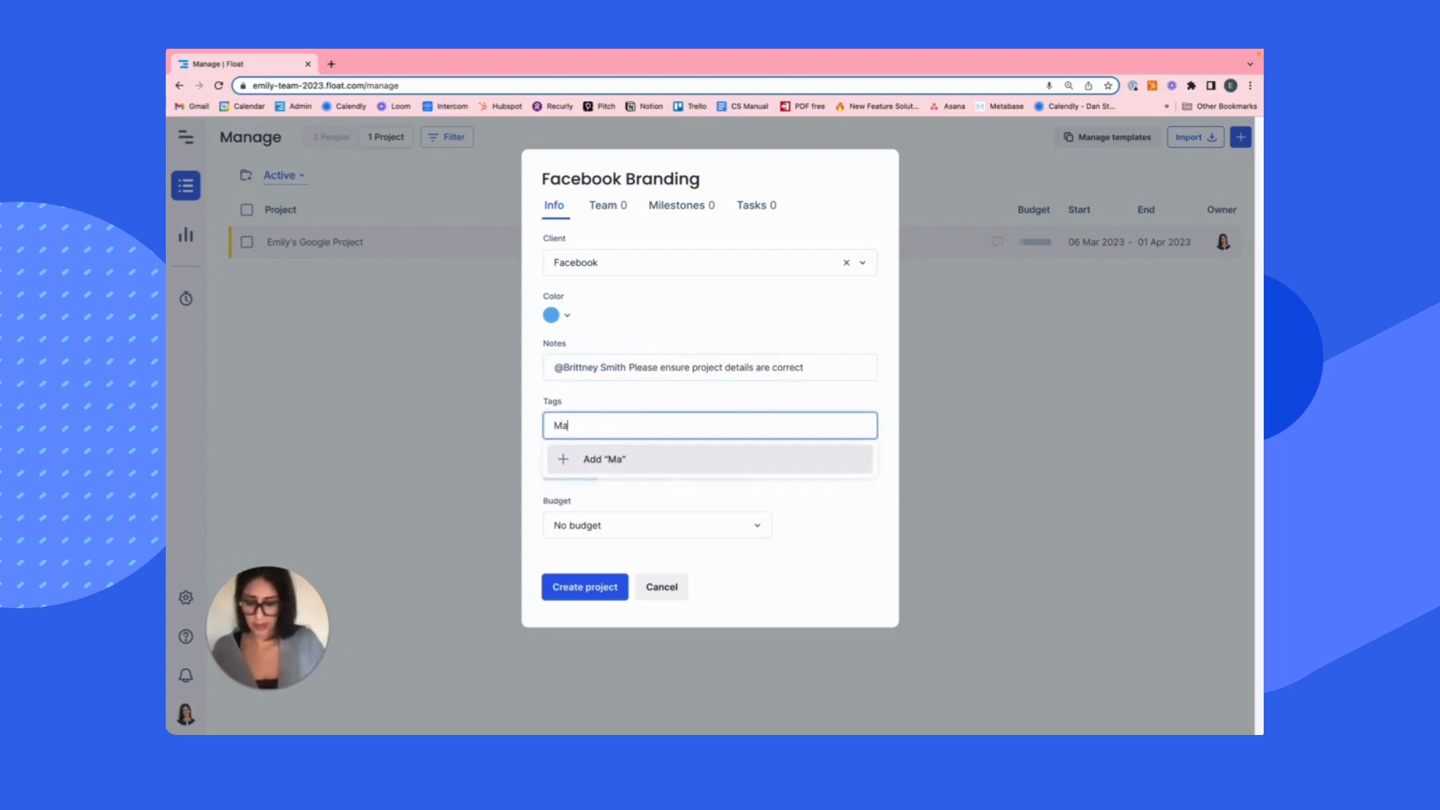
{"action": "type", "text": "May 23"}
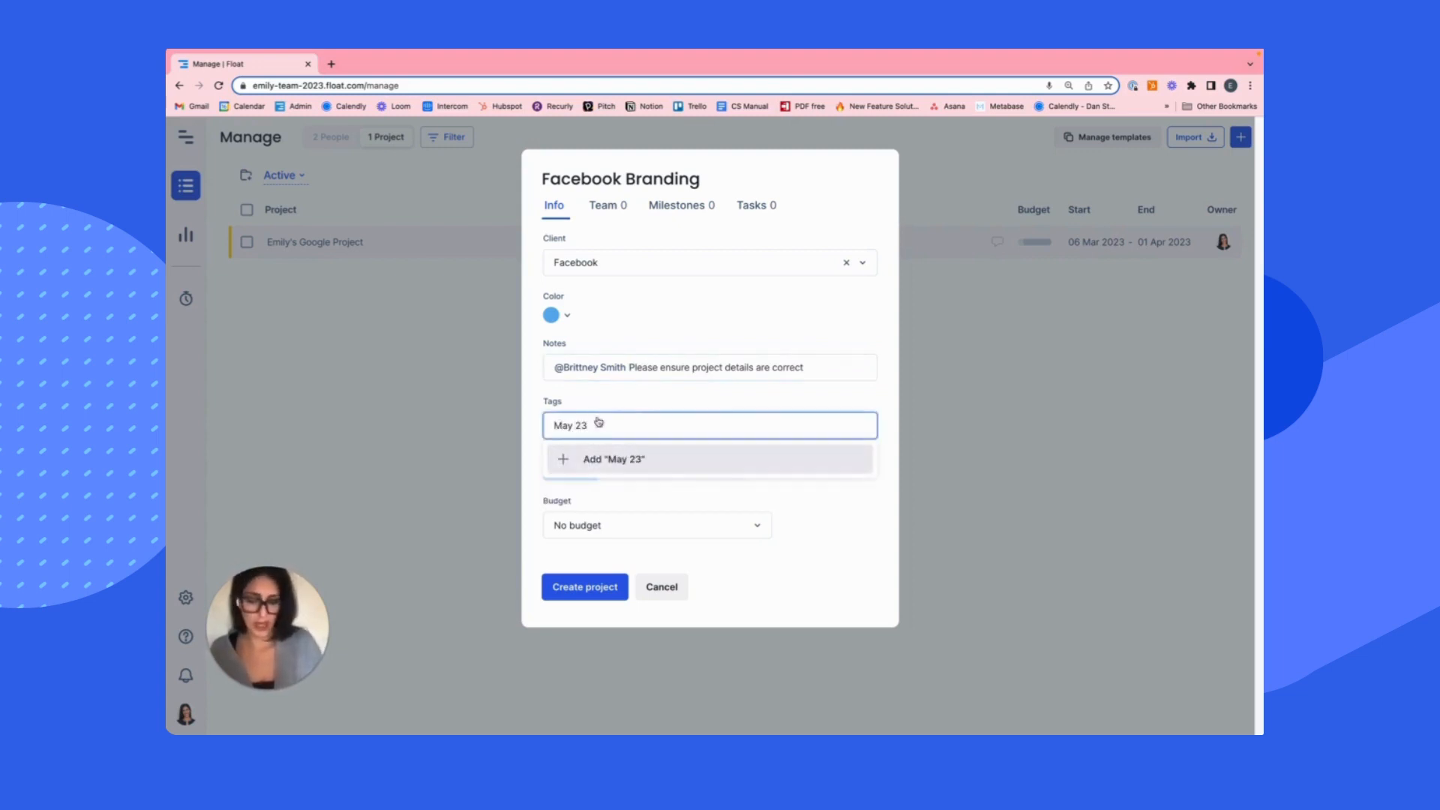
{"action": "left_click", "coordinate": [614, 459]}
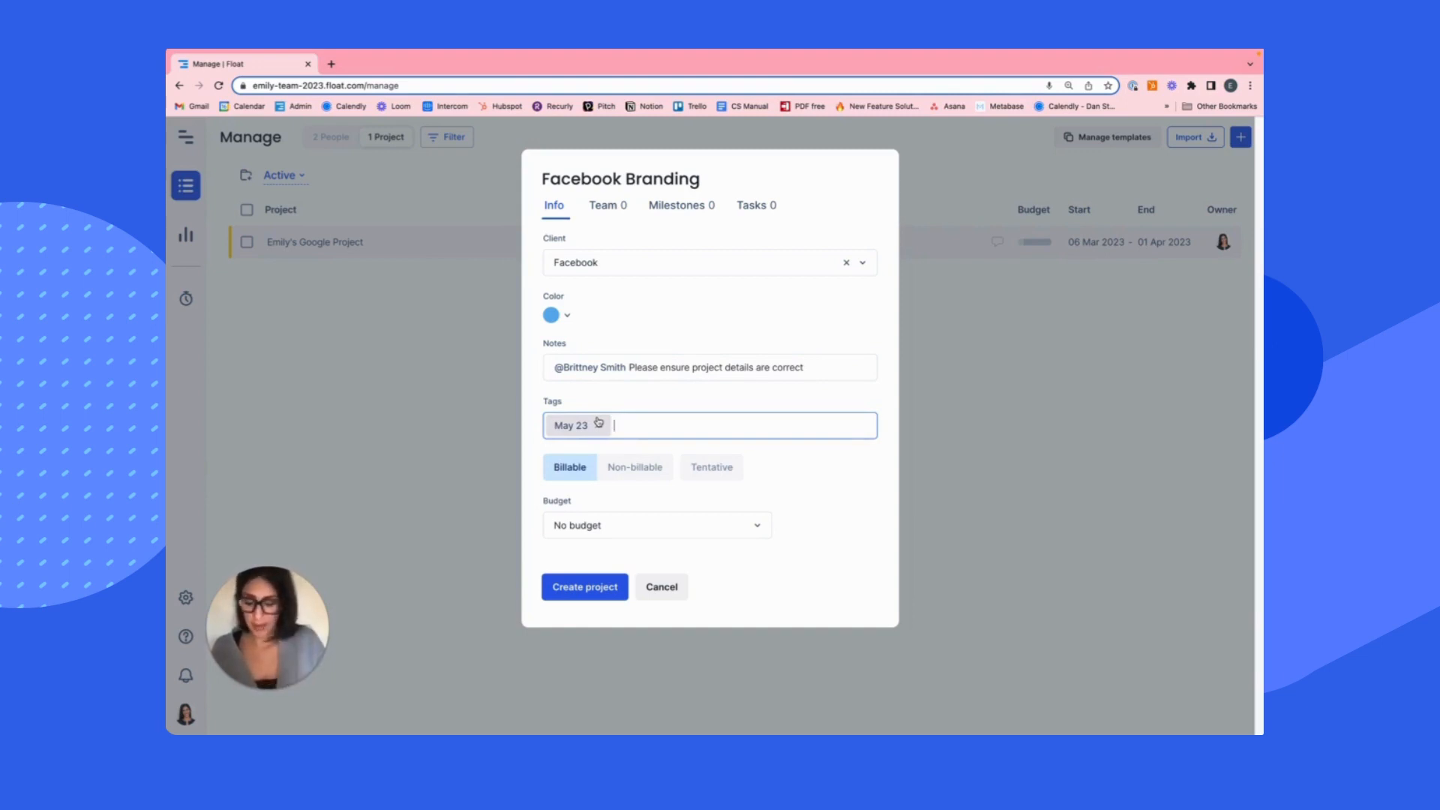
{"action": "type", "text": "London"}
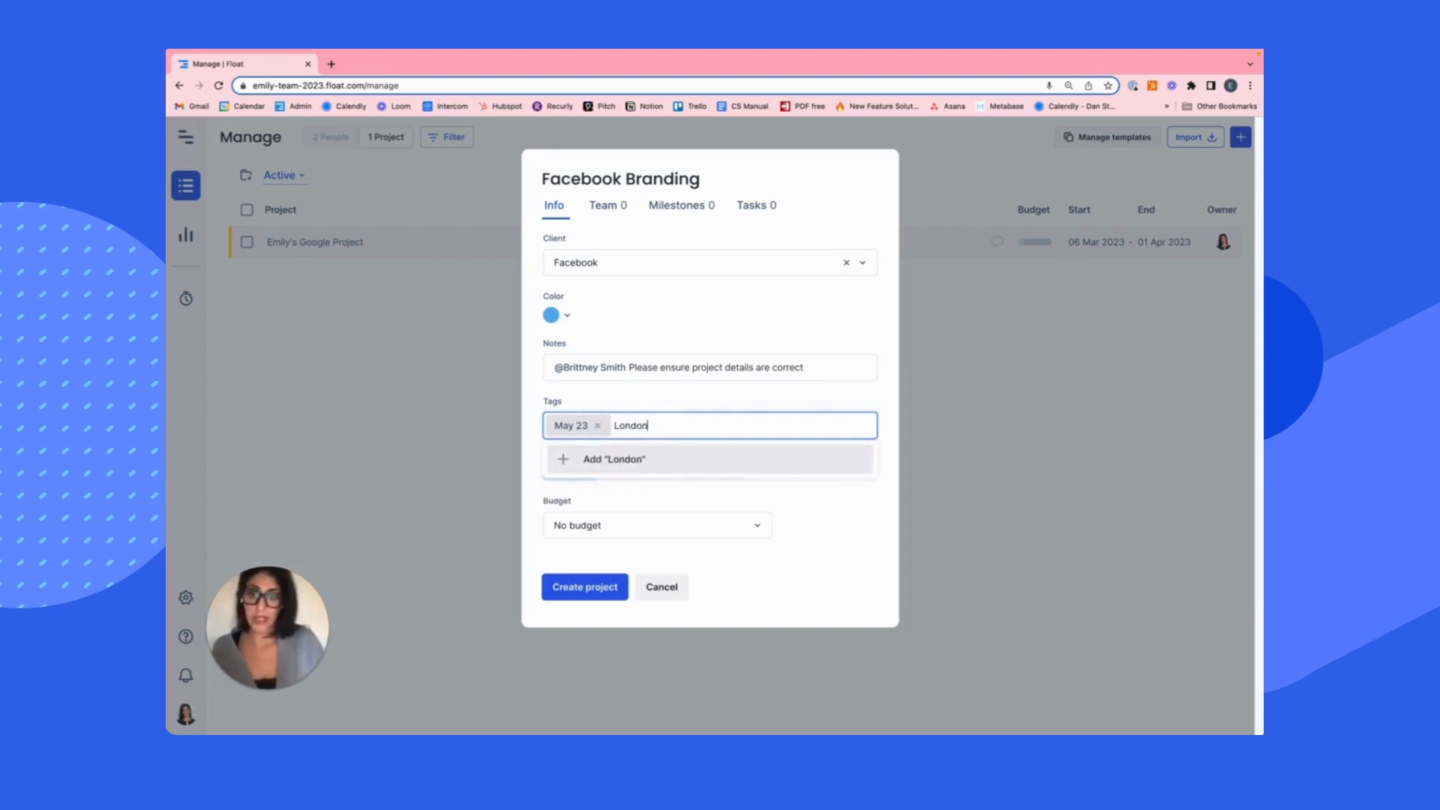
{"action": "left_click", "coordinate": [613, 459]}
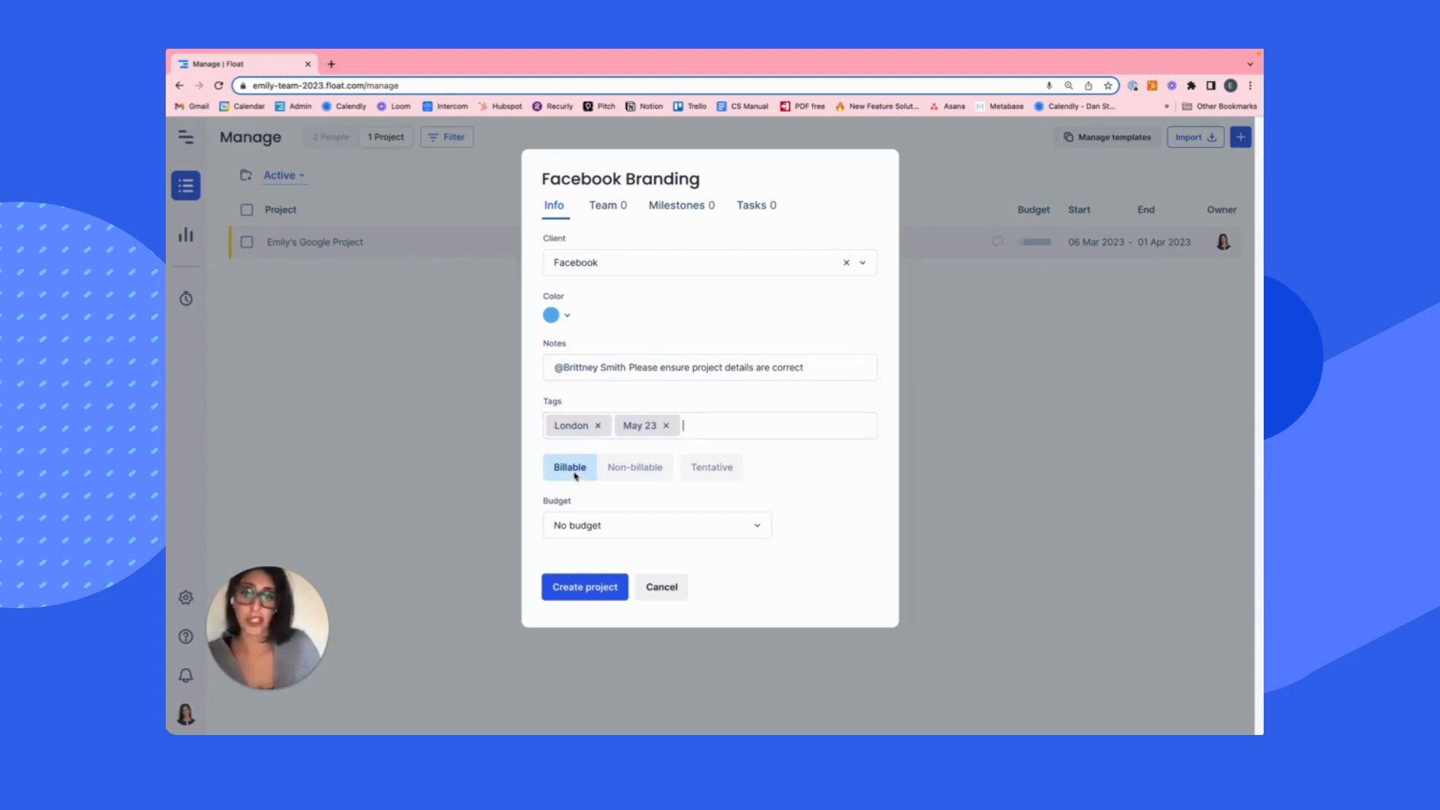
Mark the project tentative with a 600-hour total project budget
{"action": "left_click", "coordinate": [634, 466]}
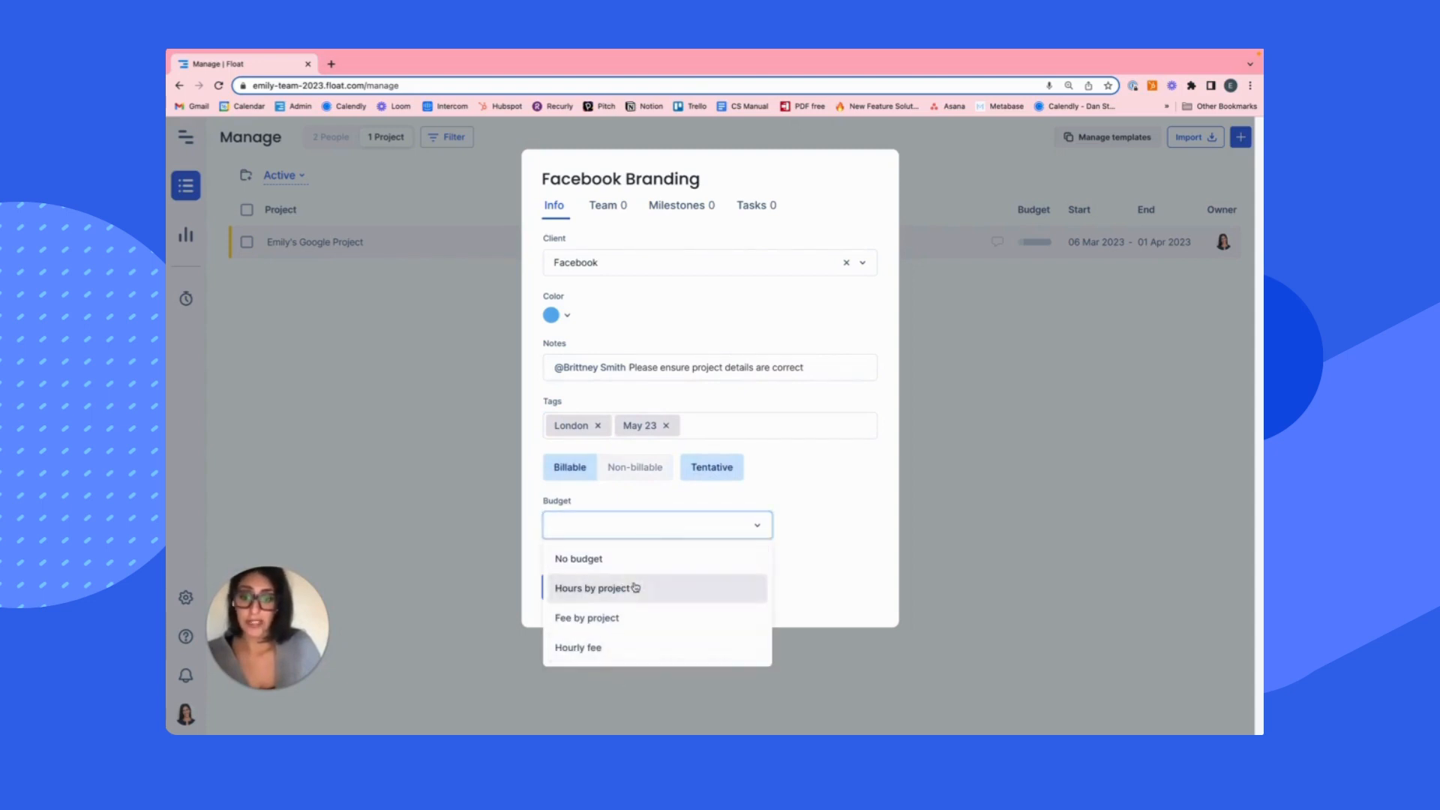
{"action": "left_click", "coordinate": [596, 588]}
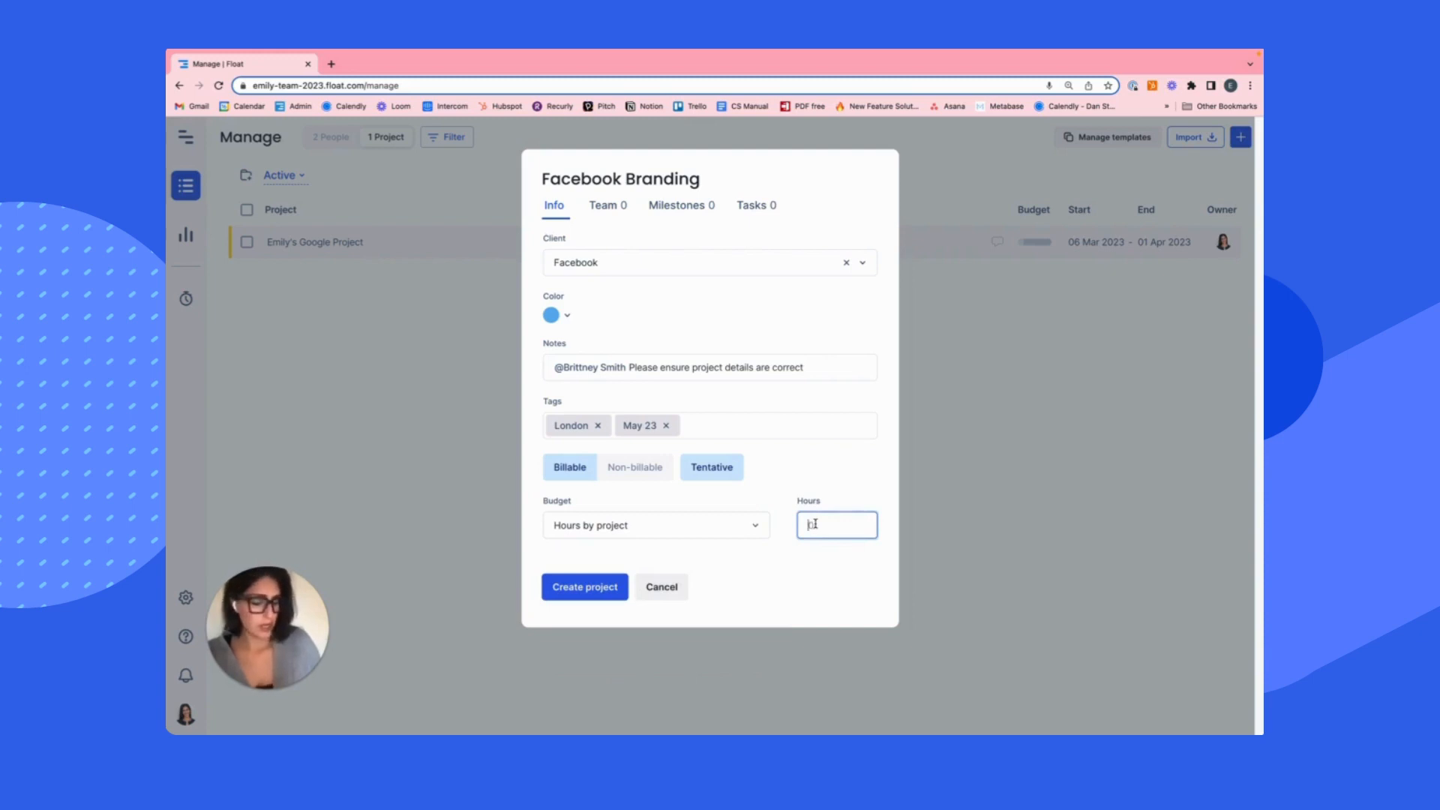
{"action": "type", "text": "600"}
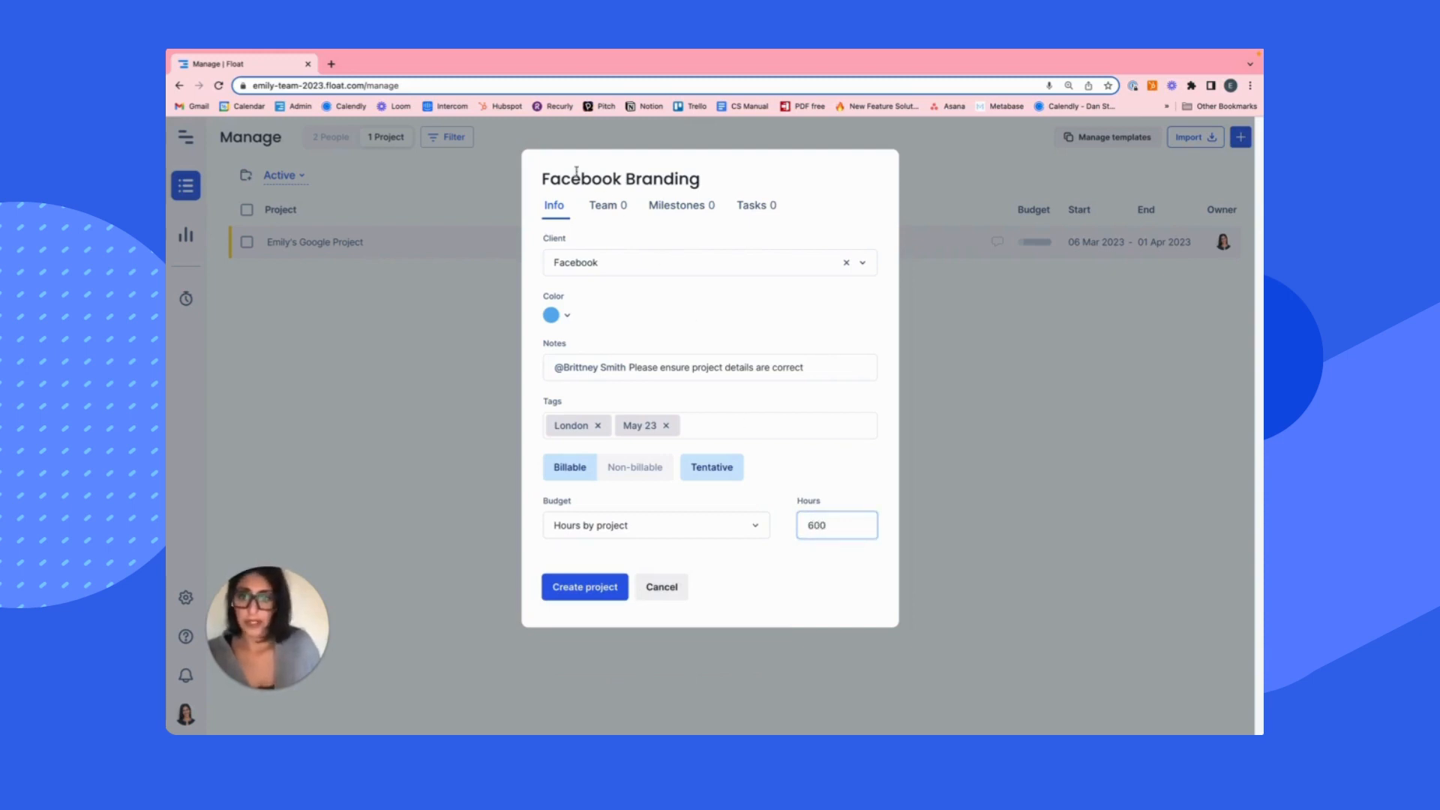
{"action": "left_click", "coordinate": [602, 204]}
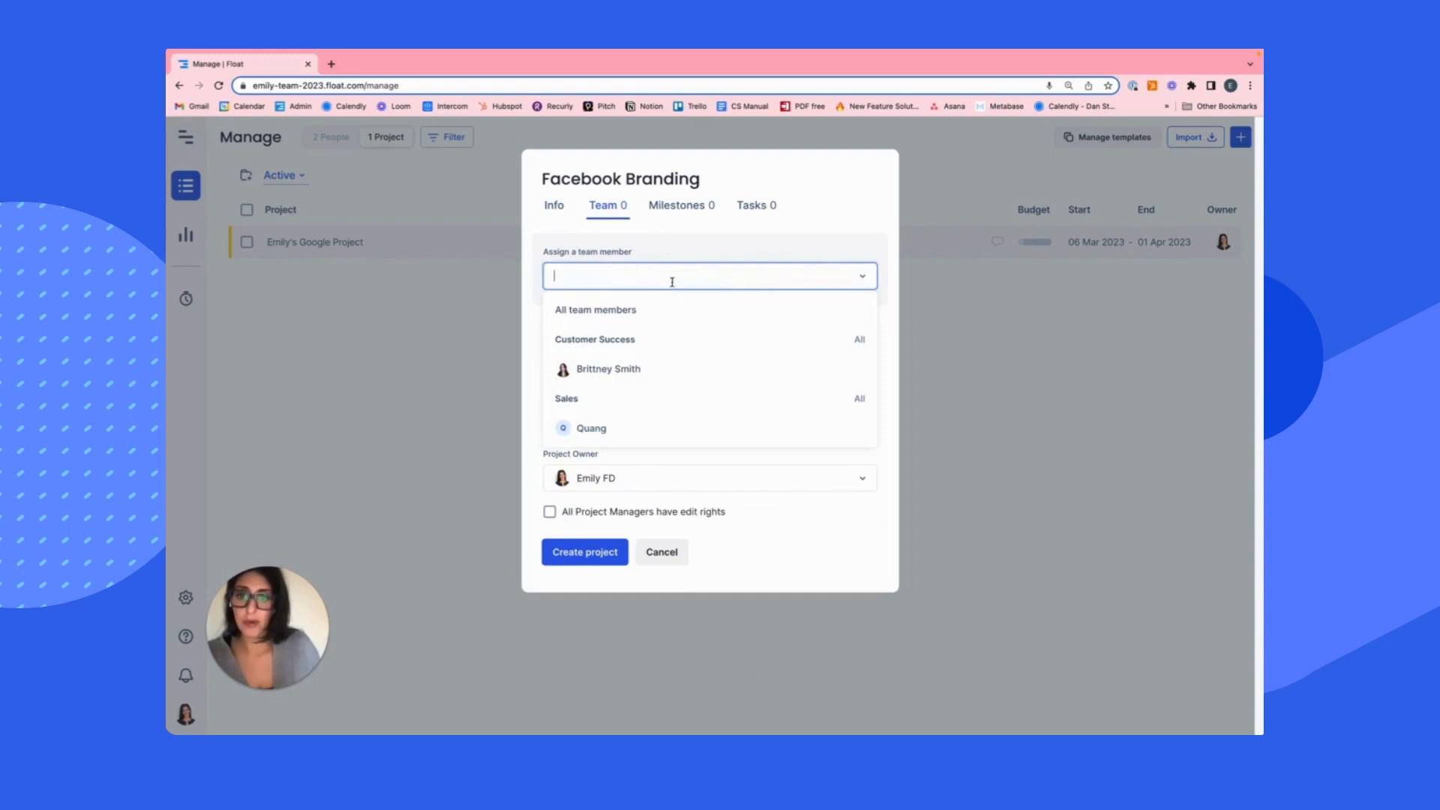
{"action": "left_click", "coordinate": [609, 368]}
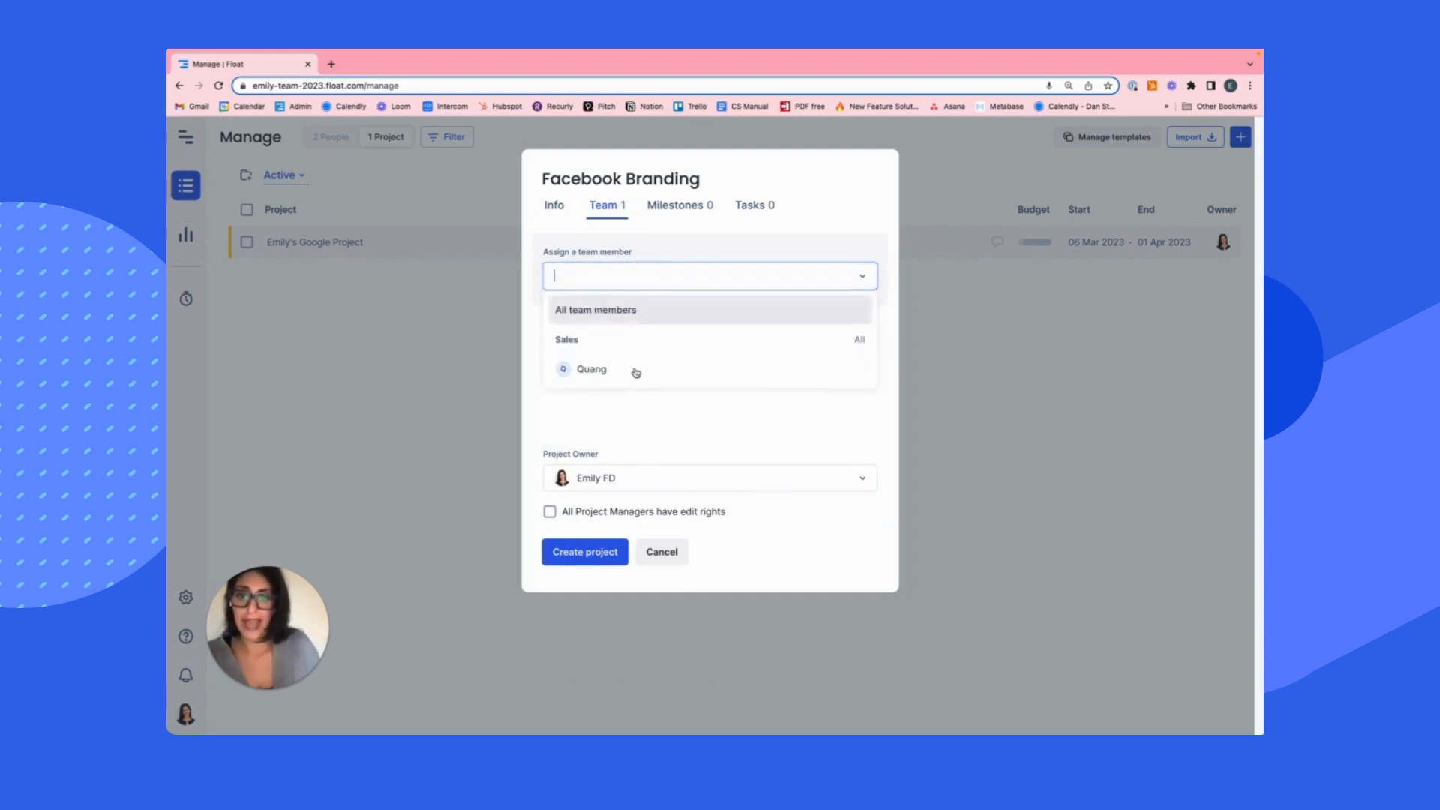
{"action": "left_click", "coordinate": [675, 205]}
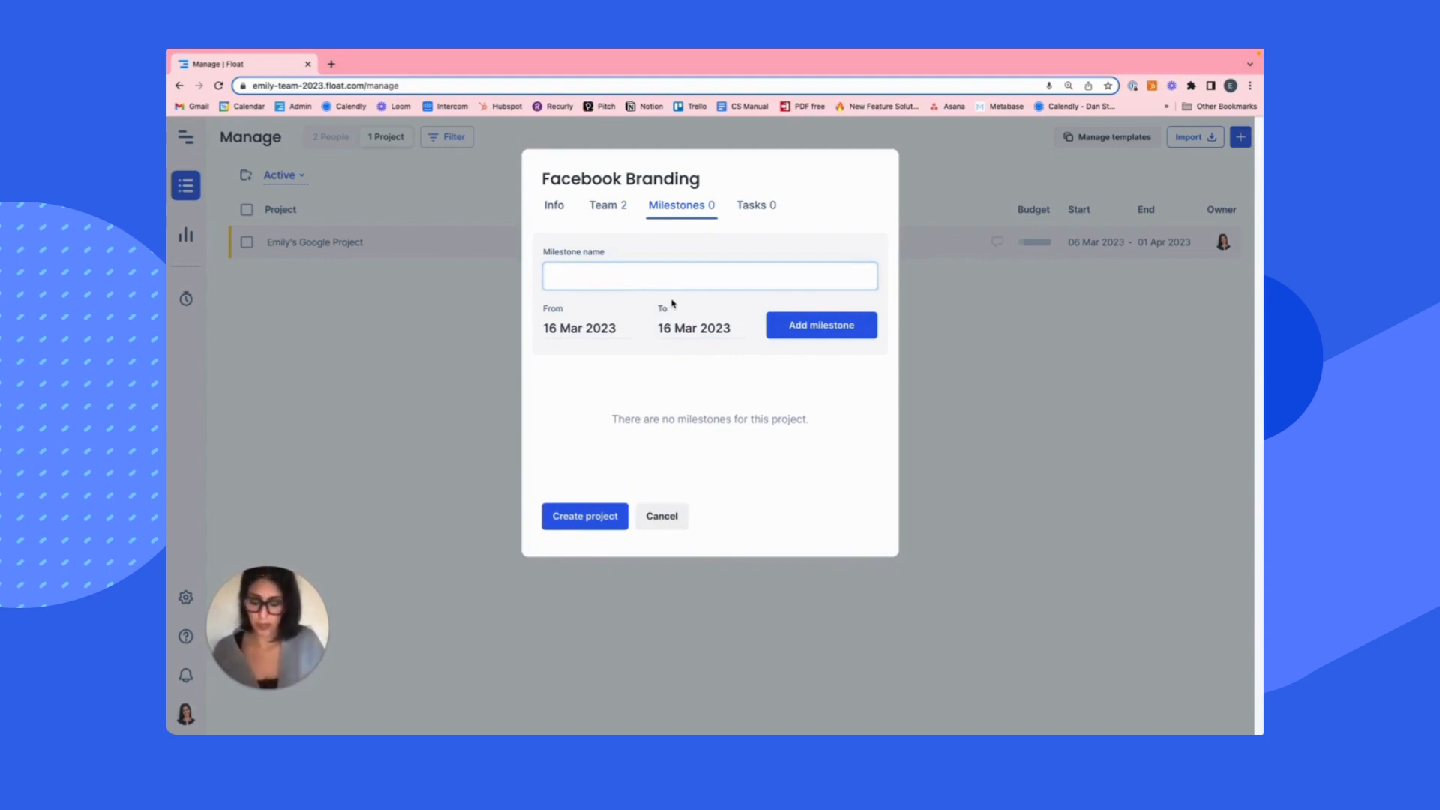
Add the milestone Client Onsite dated 30 Mar 2023
{"action": "type", "text": "Client On"}
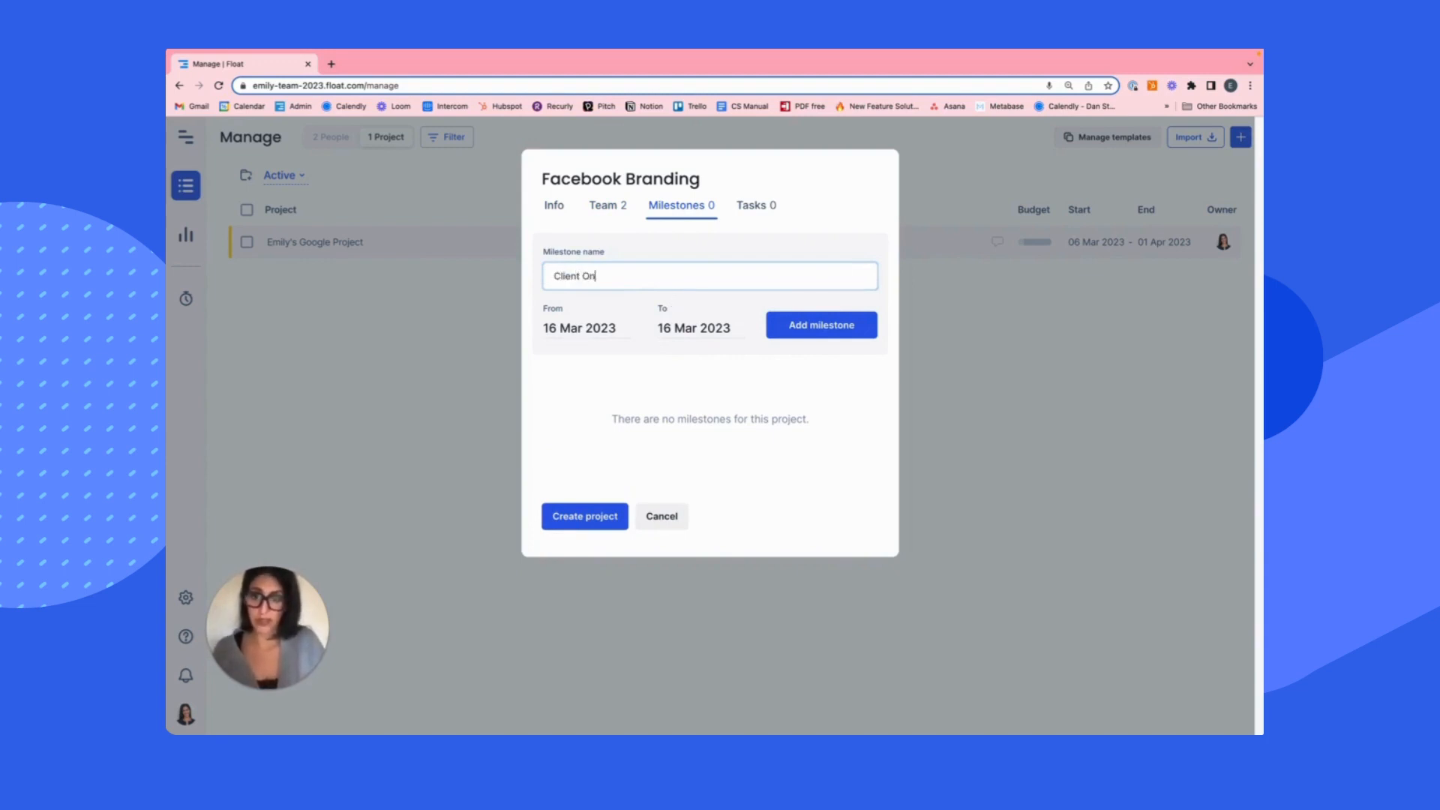
{"action": "left_click", "coordinate": [578, 328]}
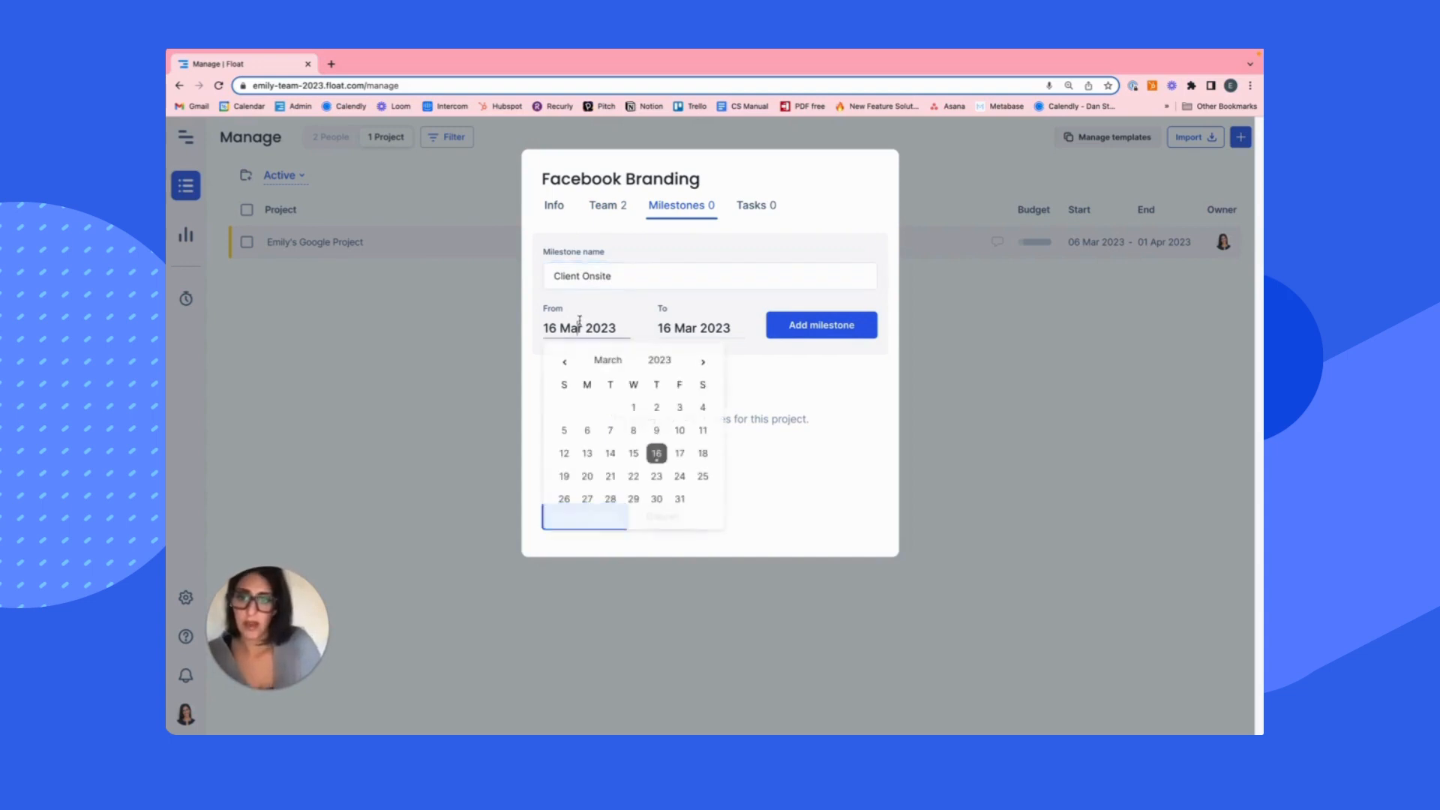
{"action": "left_click", "coordinate": [655, 499]}
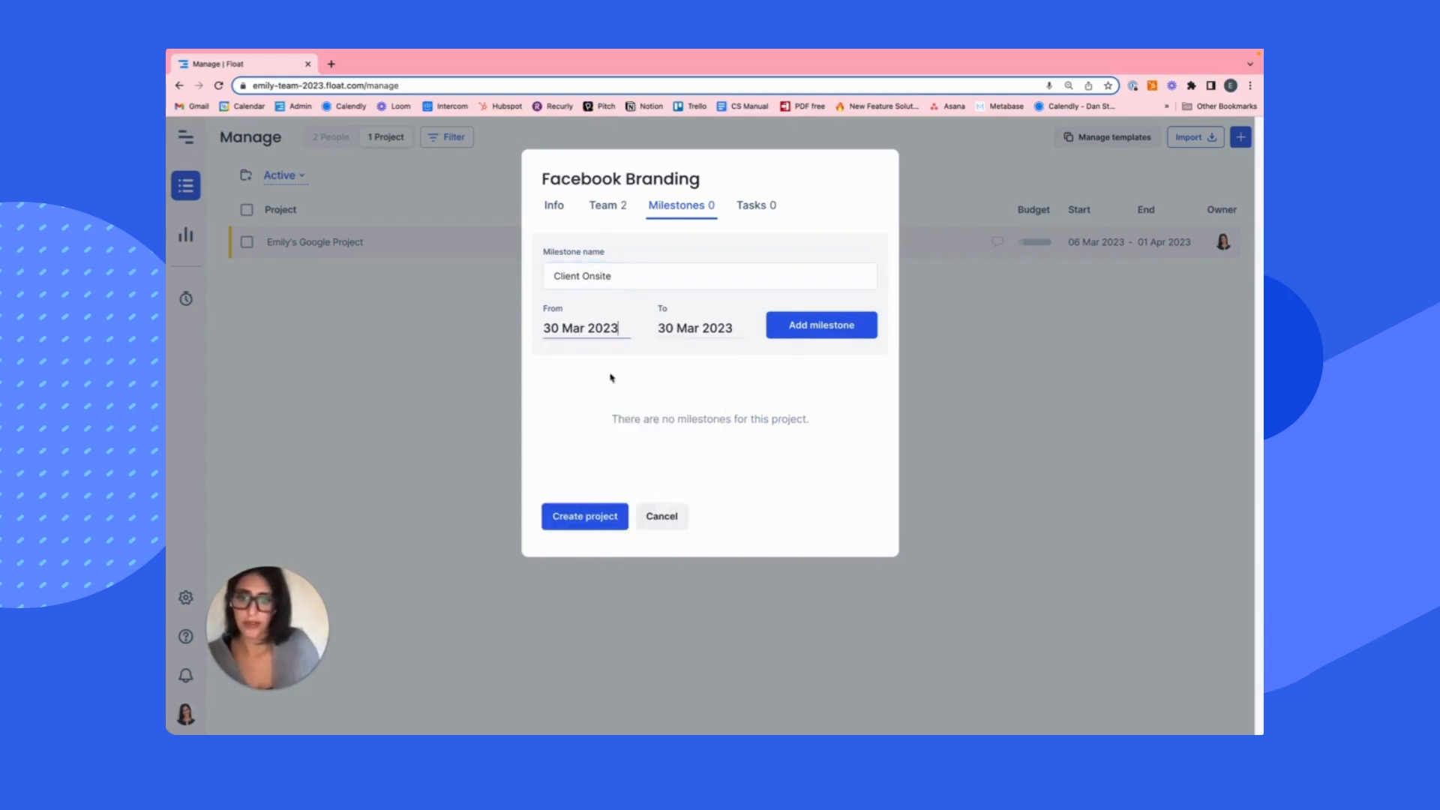
{"action": "left_click", "coordinate": [820, 324]}
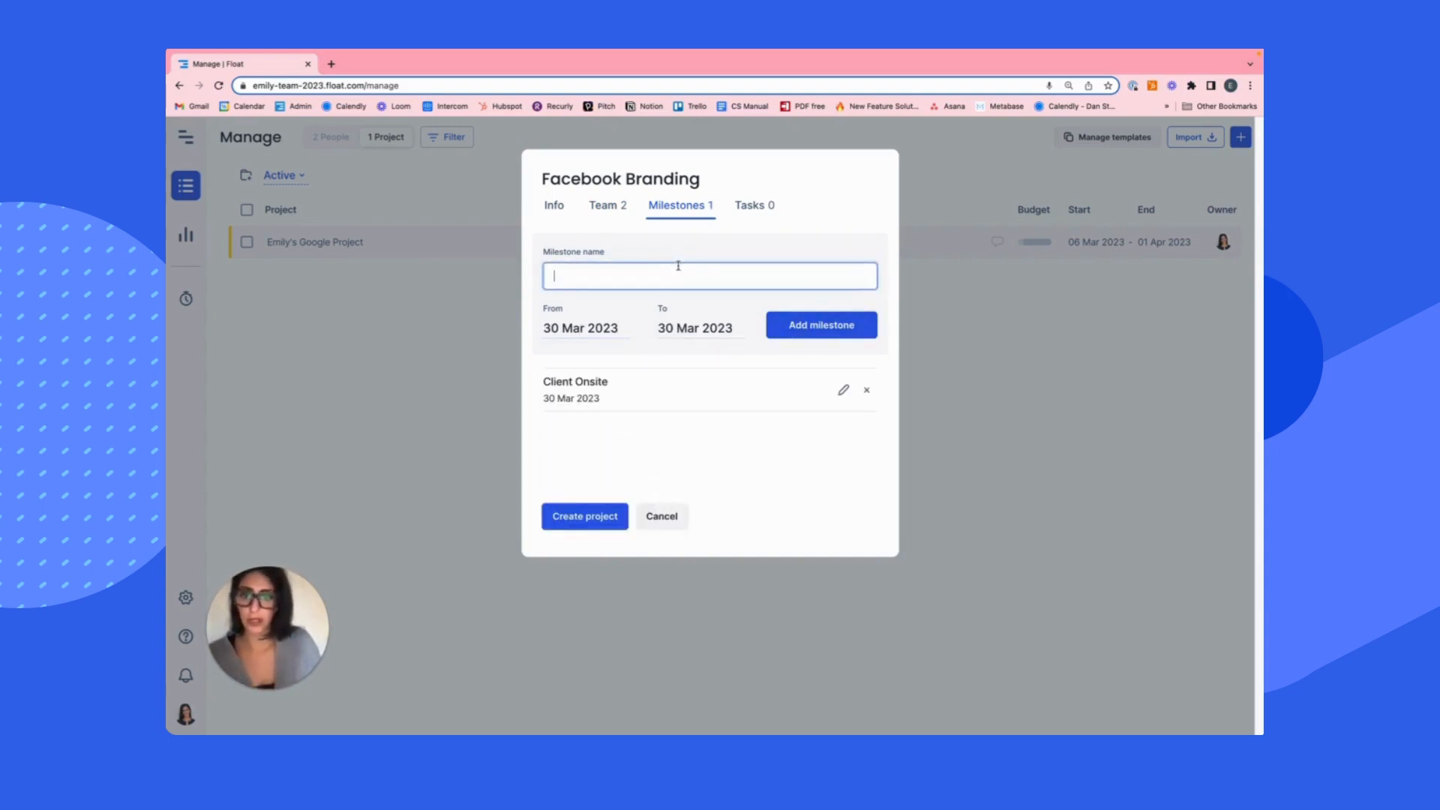
Add the milestone Launch dated 15 May 2023
{"action": "type", "text": "Launch"}
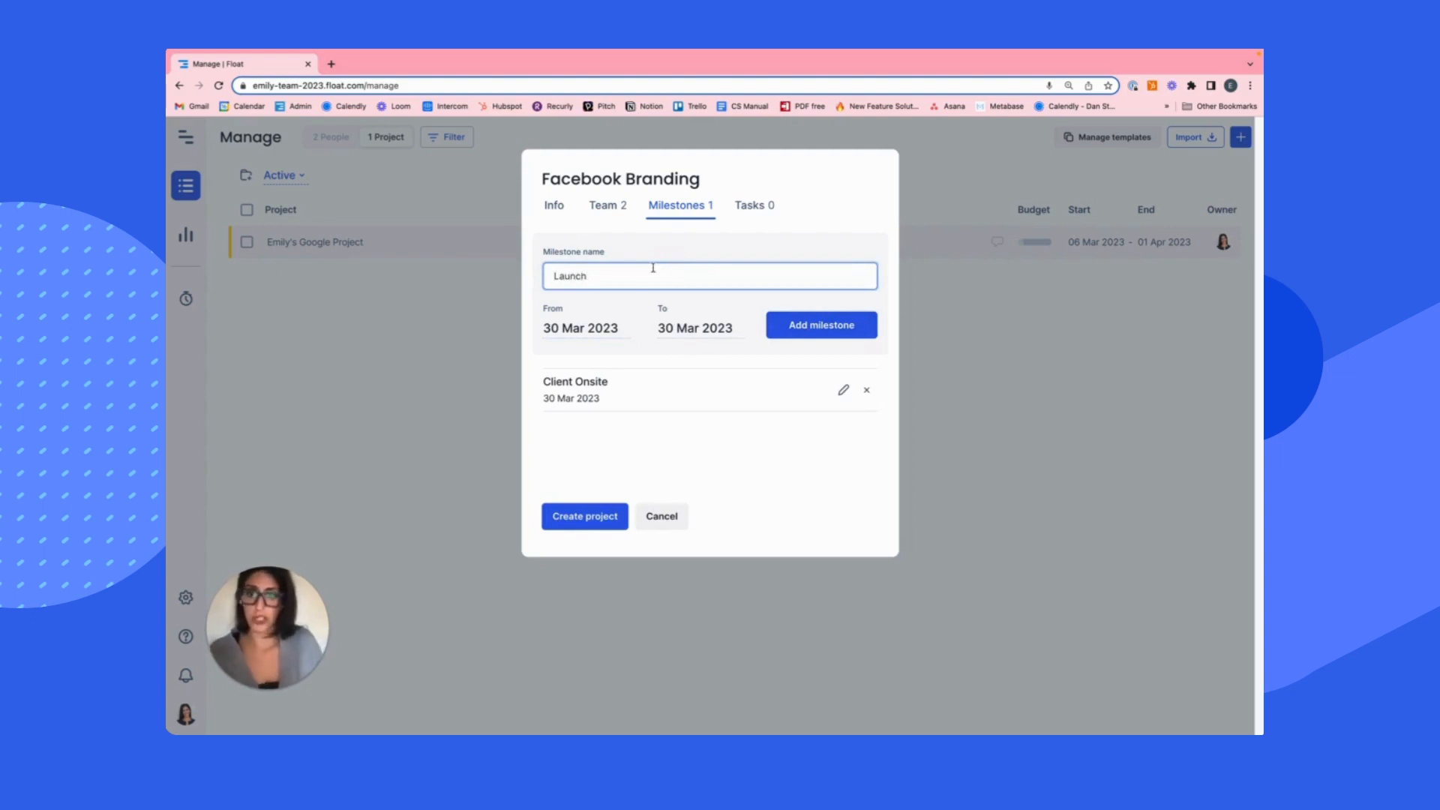
{"action": "left_click", "coordinate": [580, 327]}
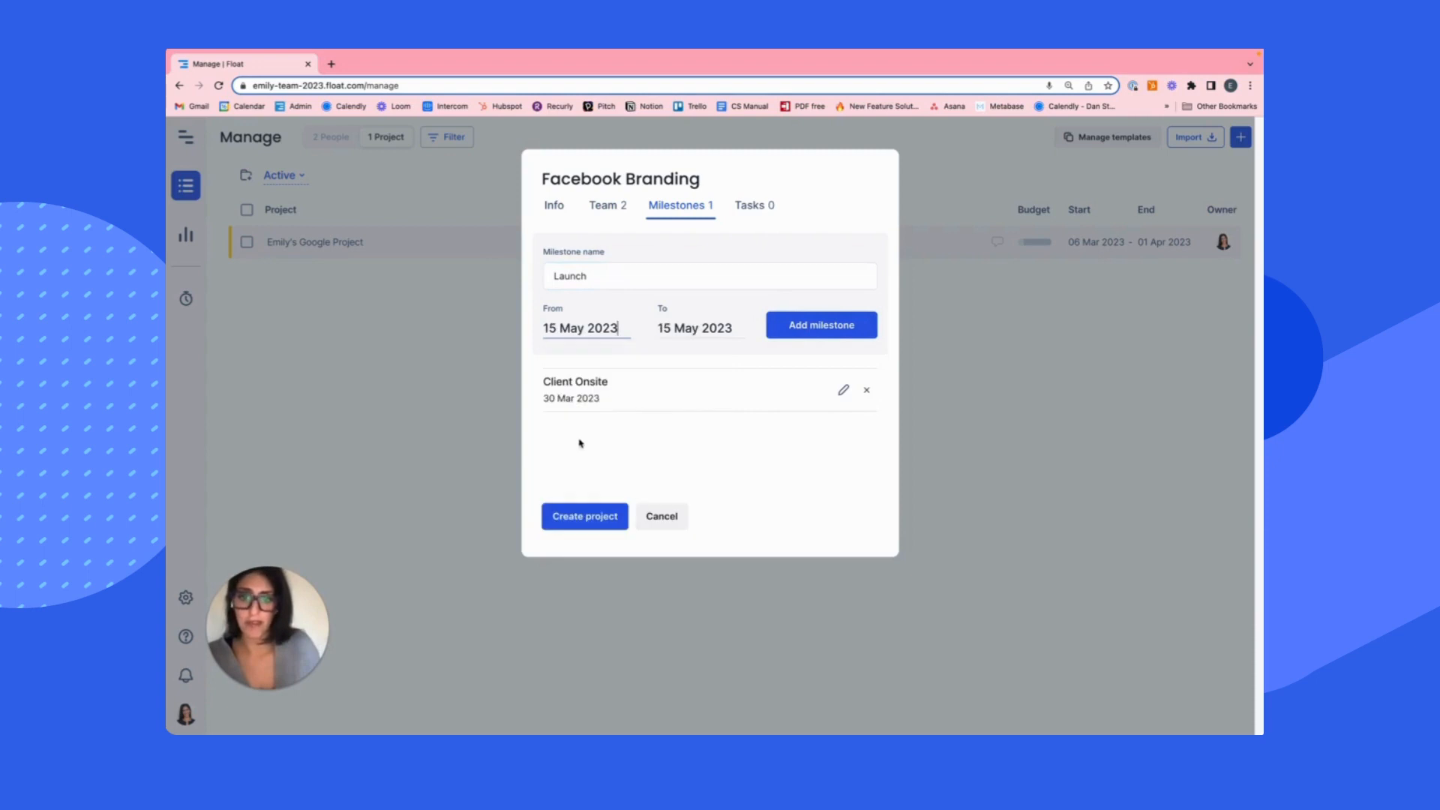
{"action": "left_click", "coordinate": [820, 324]}
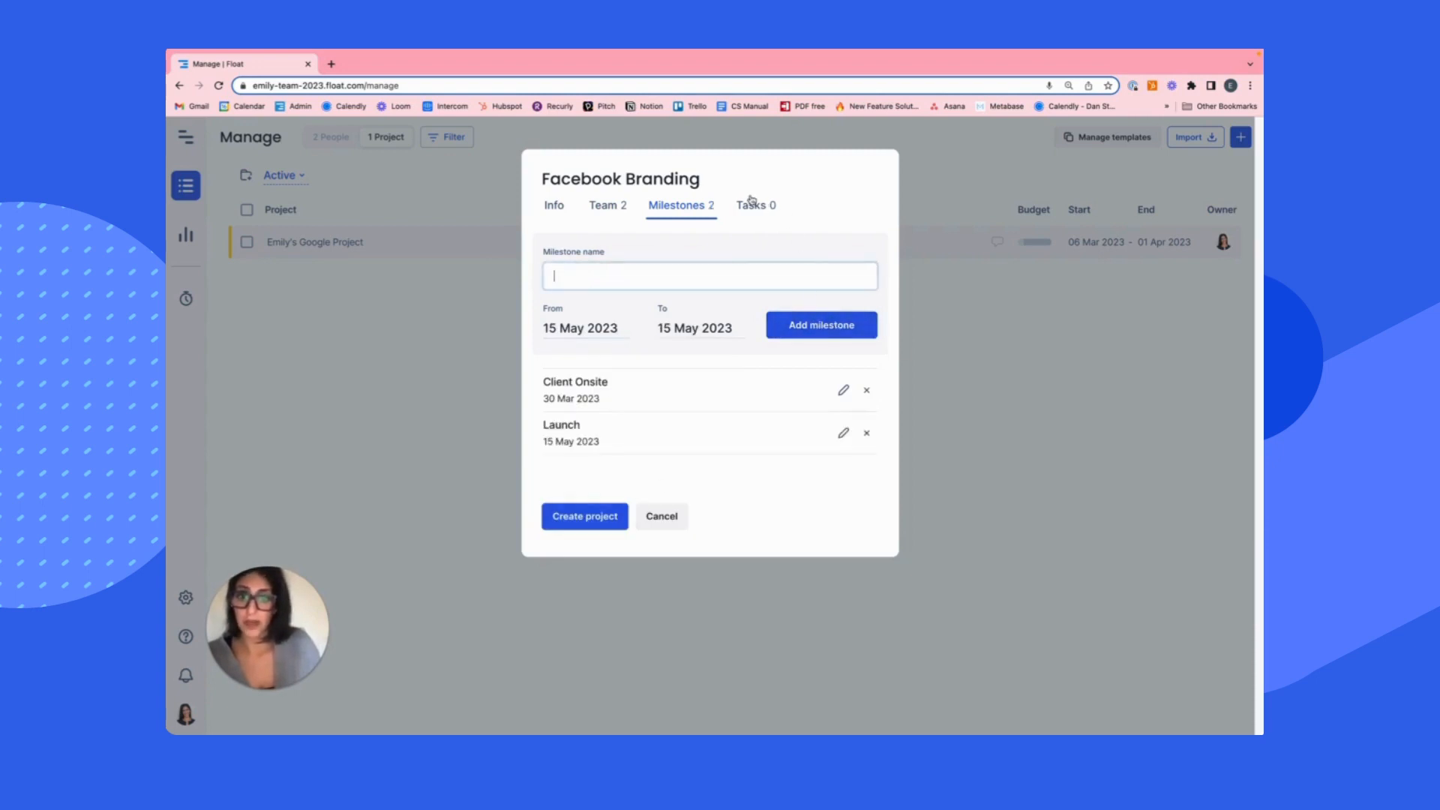
{"action": "left_click", "coordinate": [756, 205]}
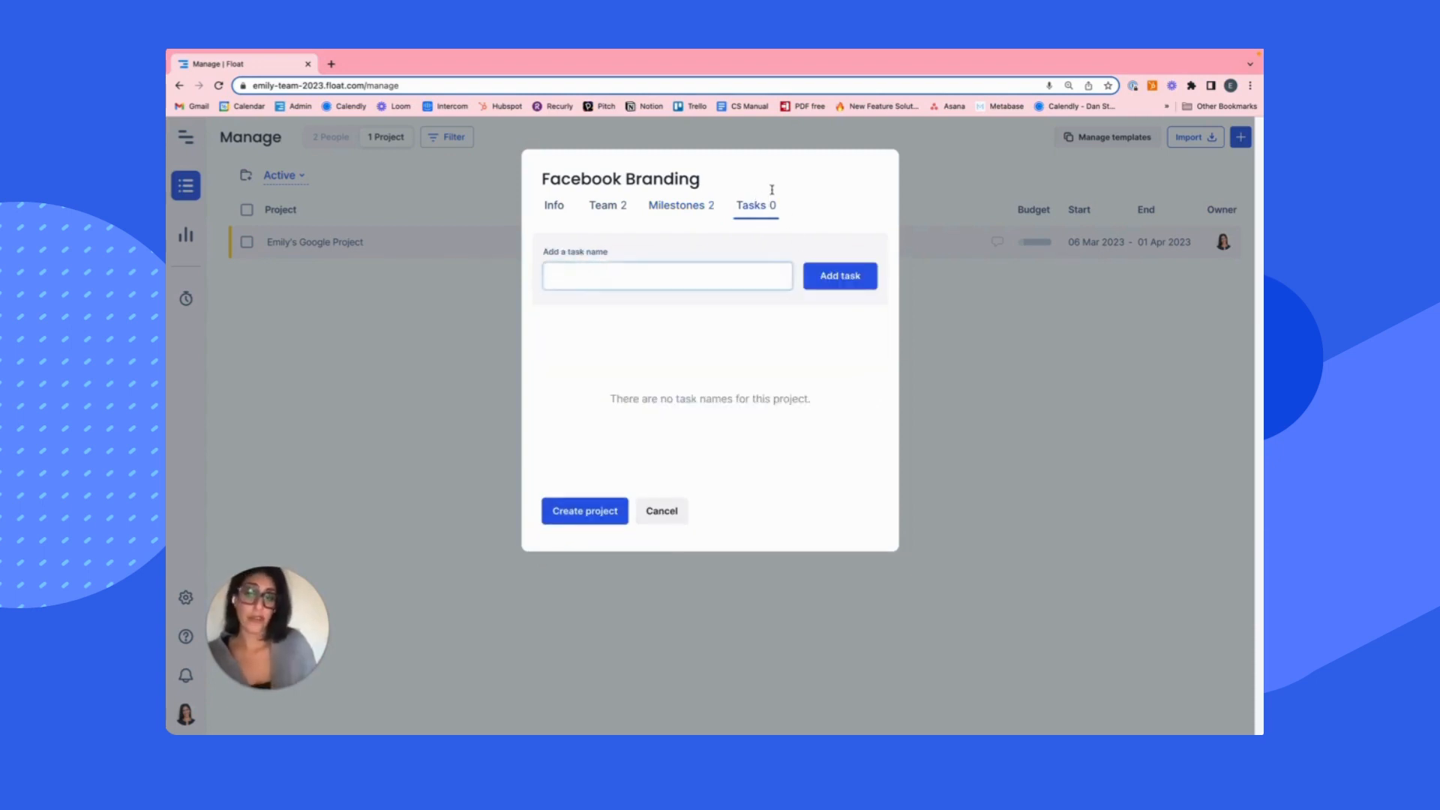
Add the task Admin and make it non-billable
{"action": "left_click", "coordinate": [553, 204]}
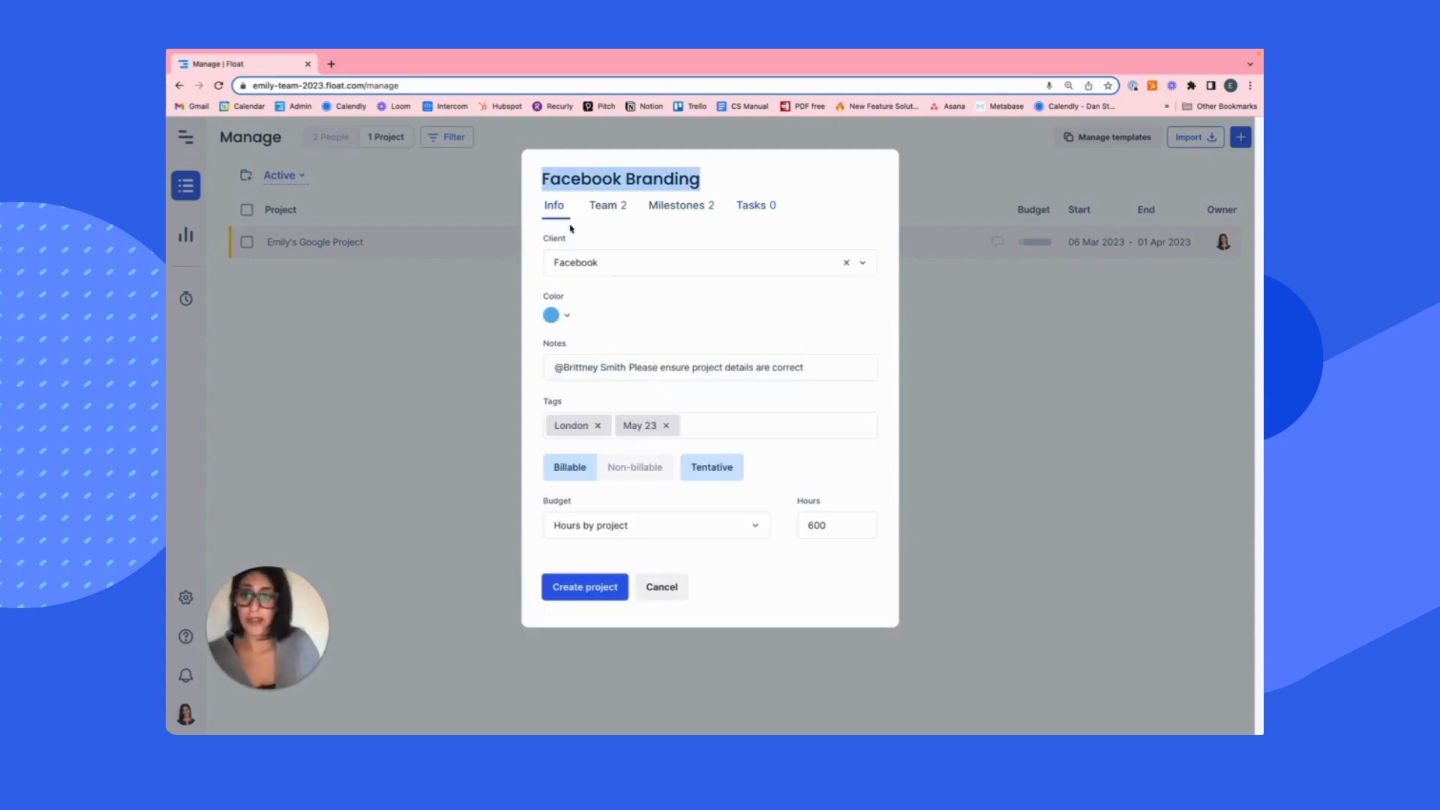
{"action": "left_click", "coordinate": [755, 204]}
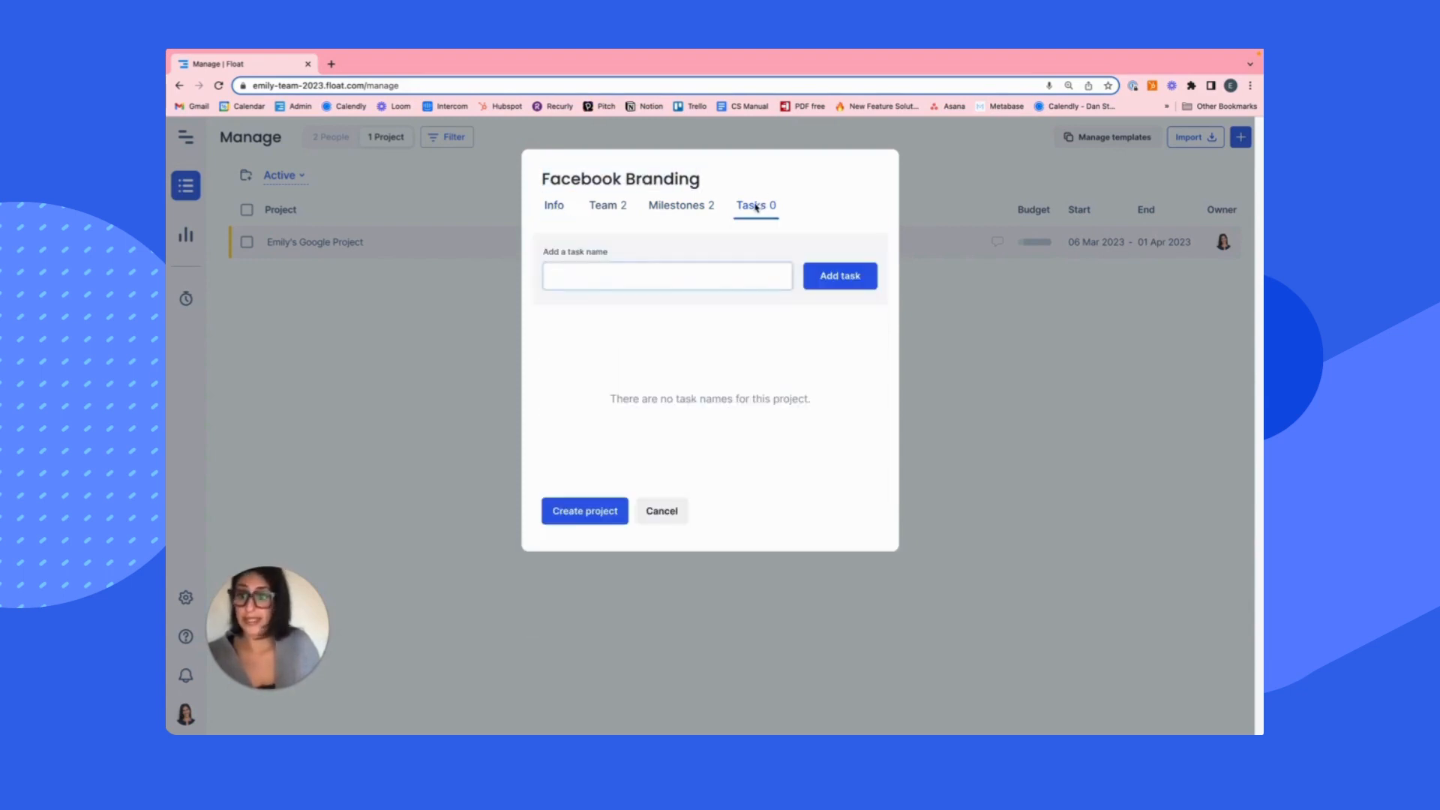
{"action": "type", "text": "Admin"}
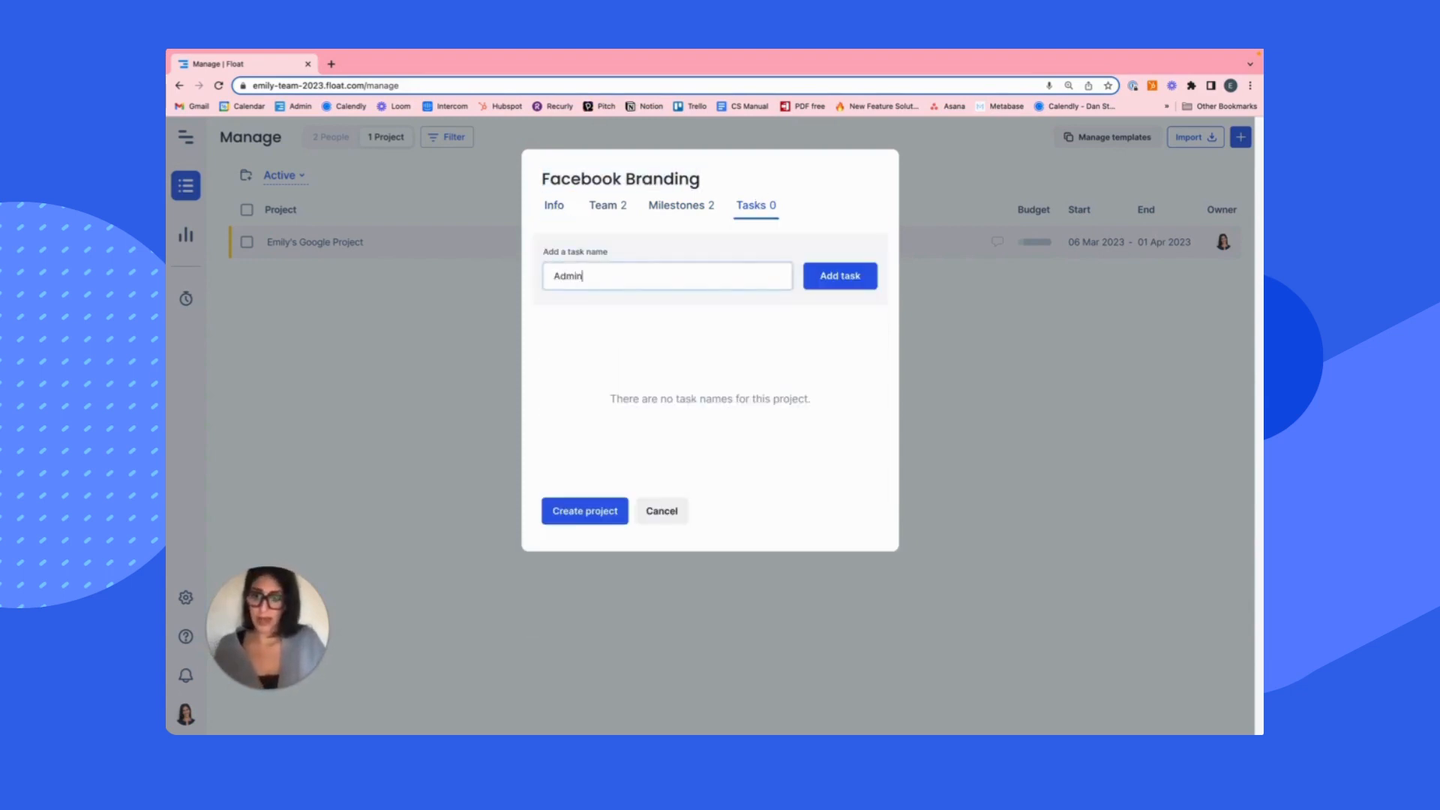
{"action": "left_click", "coordinate": [837, 275]}
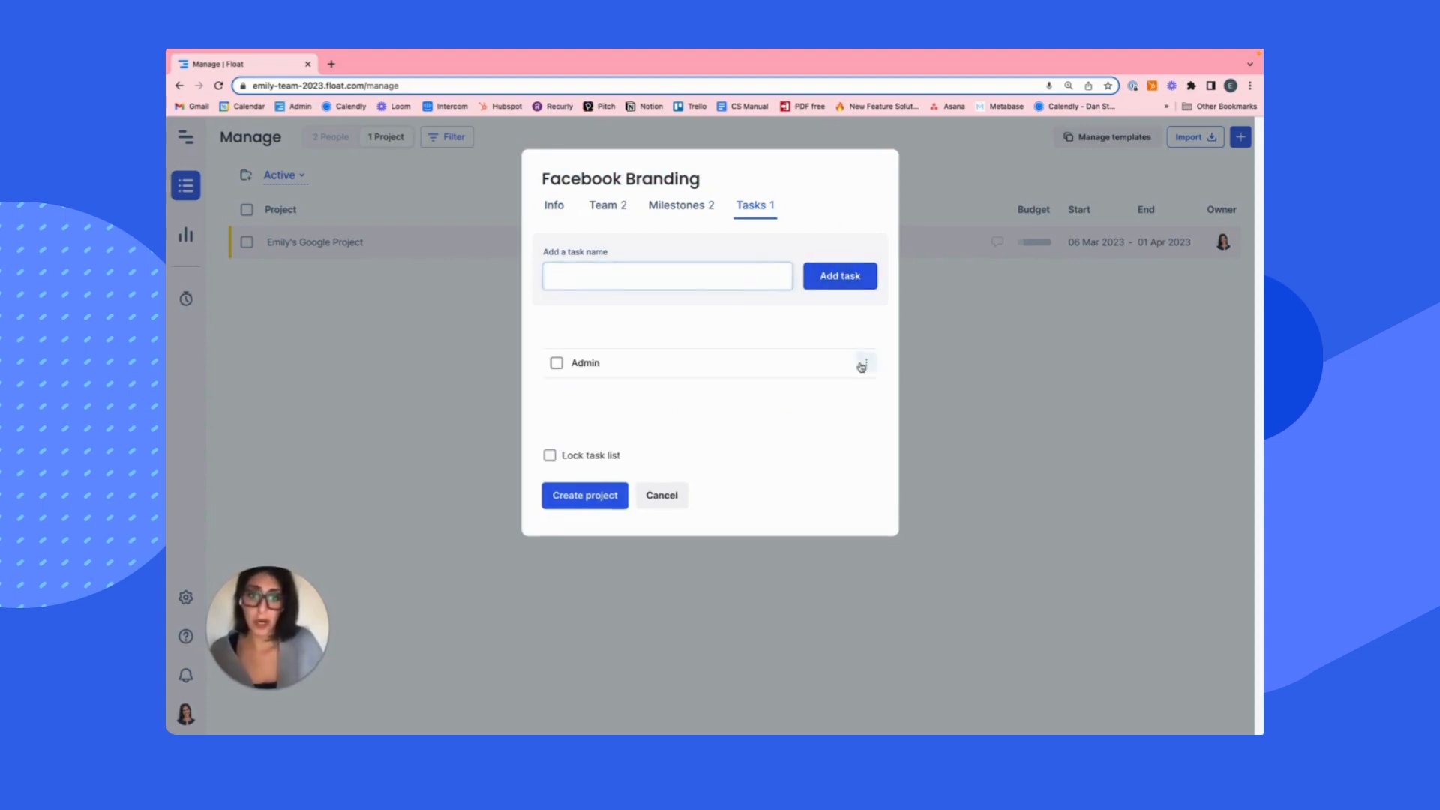
{"action": "left_click", "coordinate": [667, 275]}
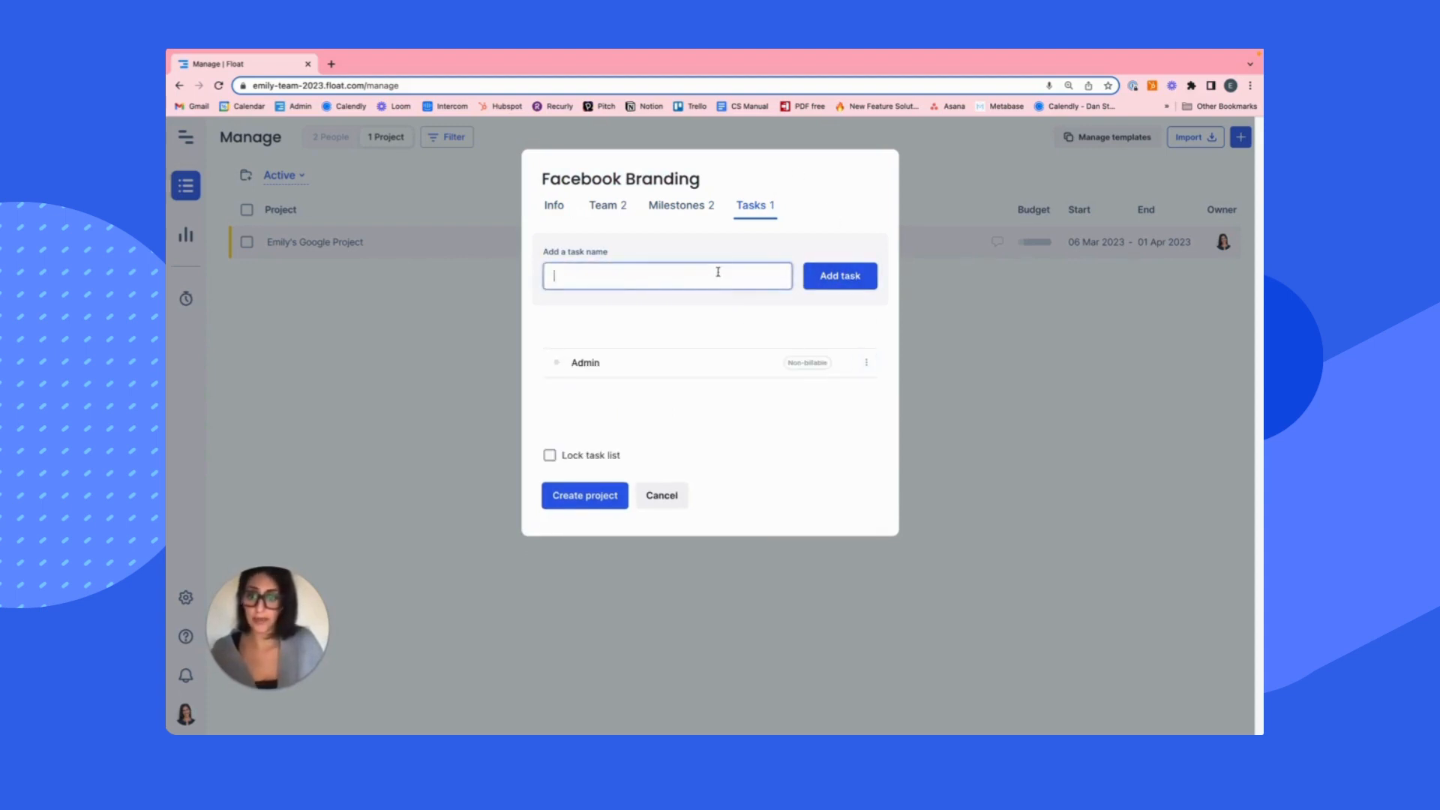
Add the tasks Branding, Scoping and Review
{"action": "type", "text": "Brandin"}
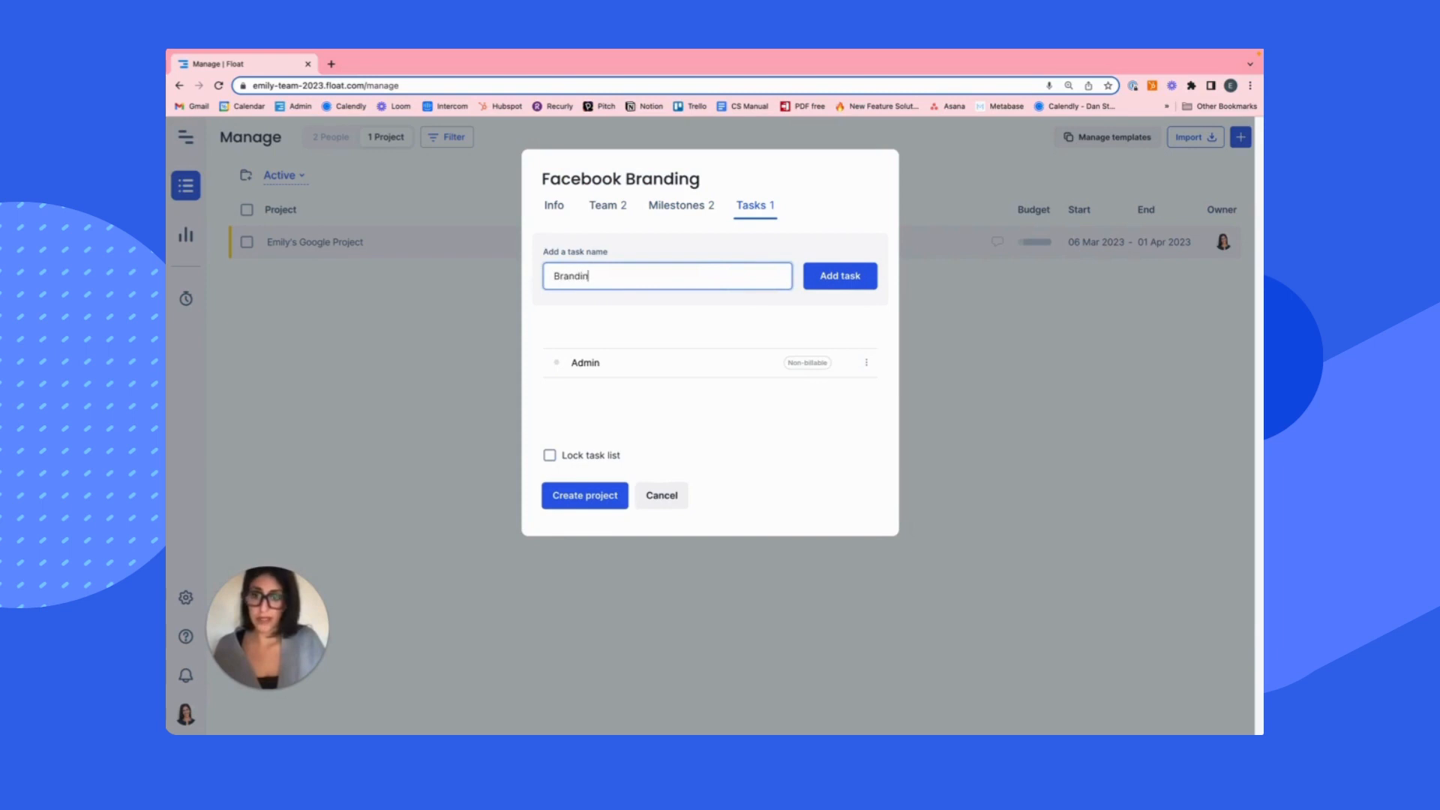
{"action": "left_click", "coordinate": [838, 276]}
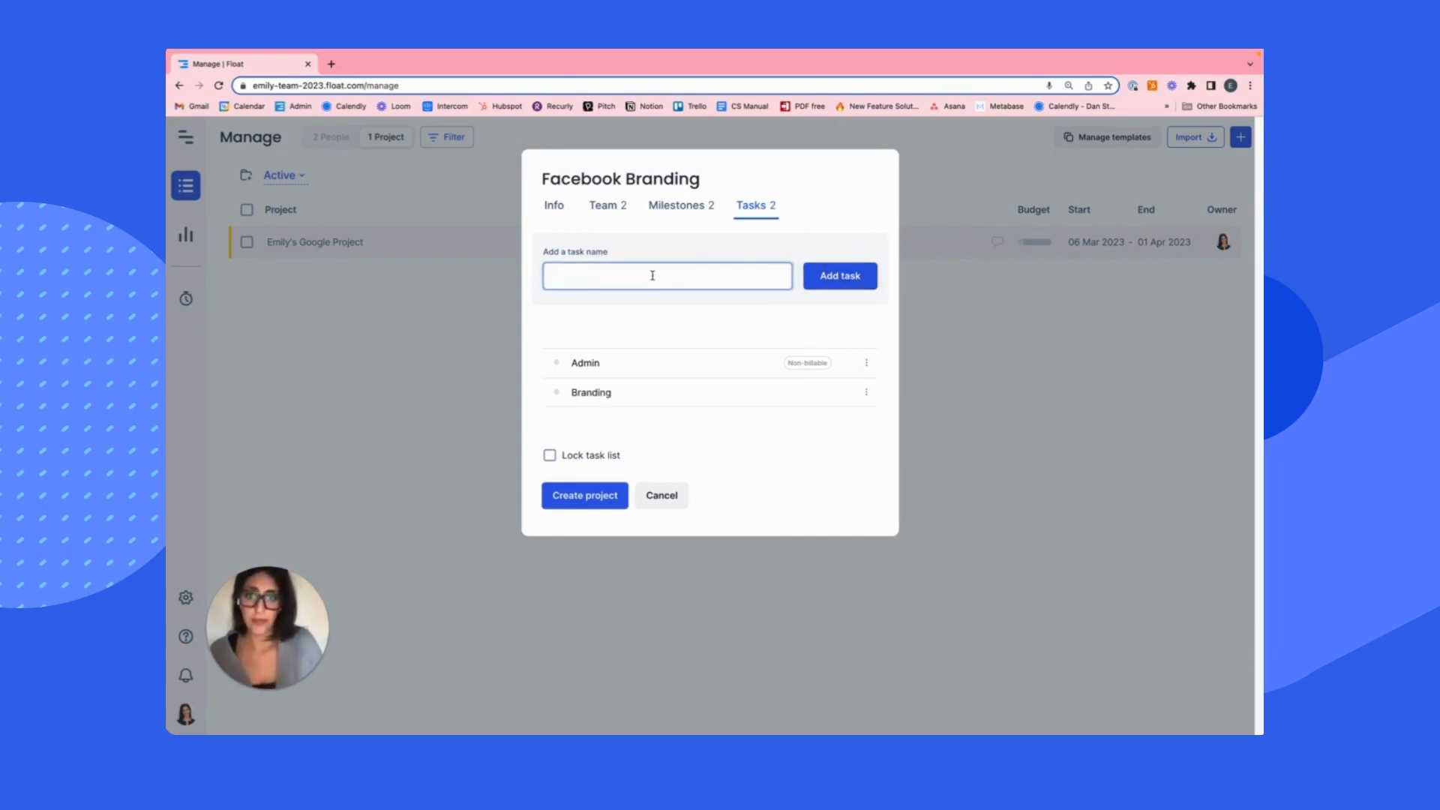
{"action": "type", "text": "Scoping"}
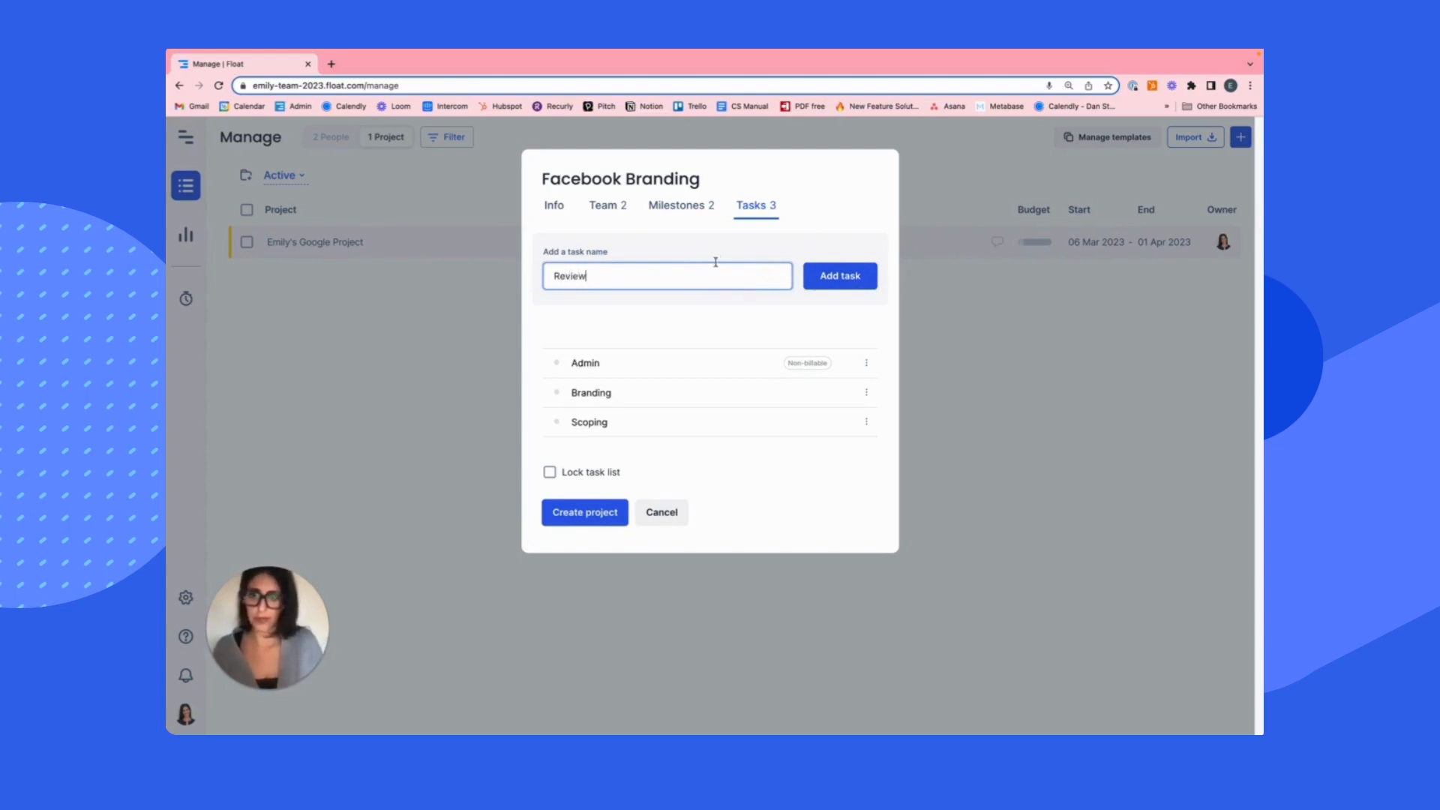
{"action": "left_click", "coordinate": [837, 276]}
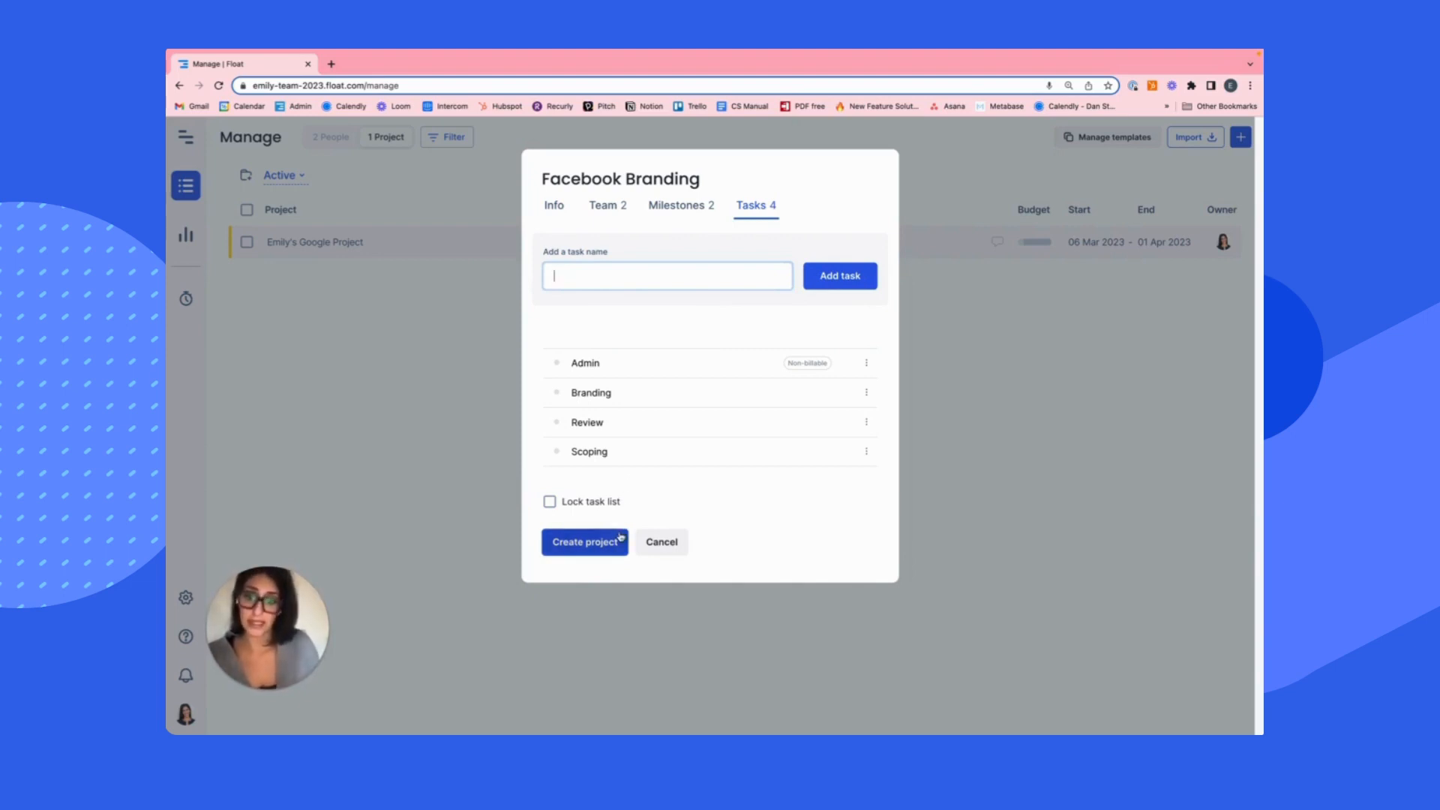
Create the Facebook Branding project, then switch to the Schedule view
{"action": "left_click", "coordinate": [585, 542]}
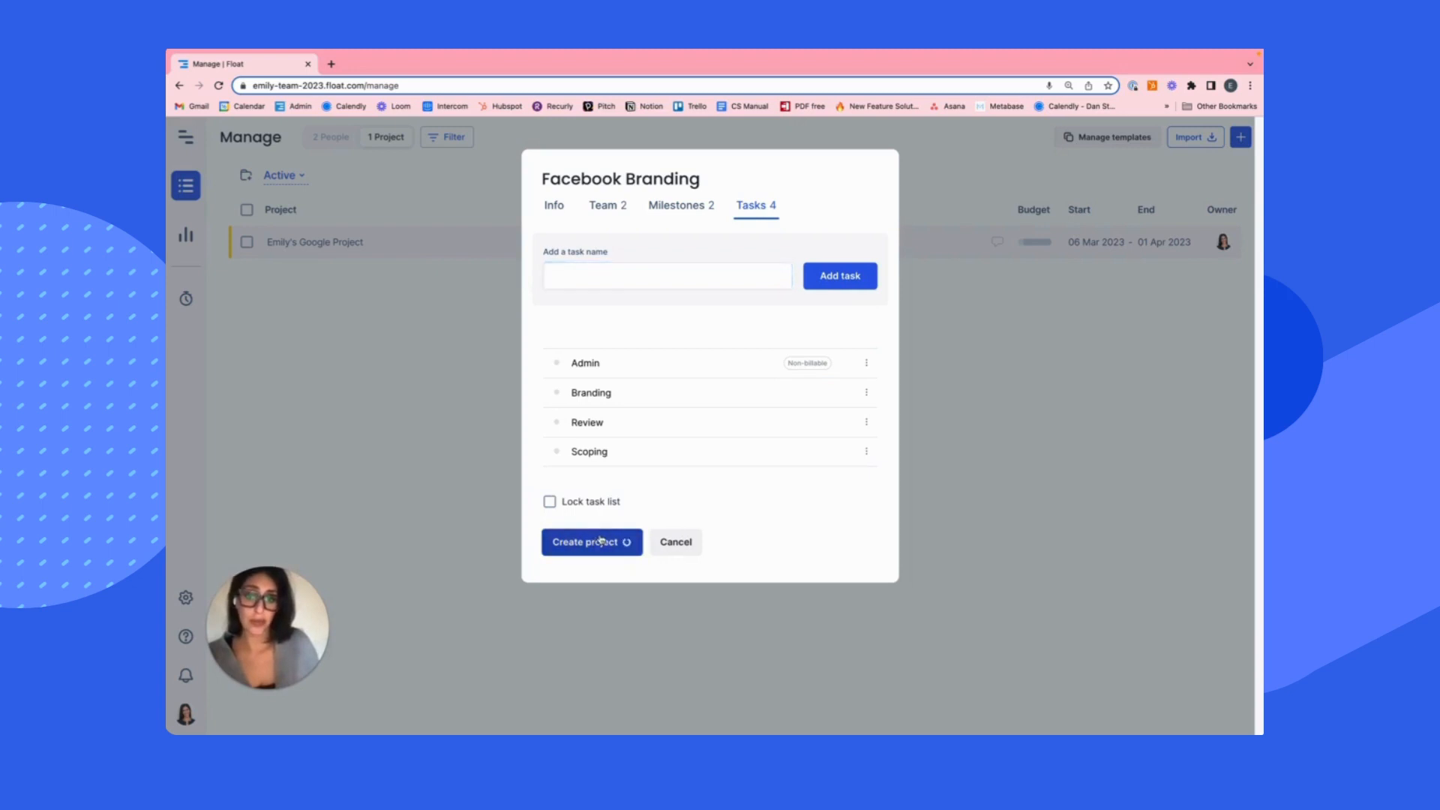
{"action": "left_click", "coordinate": [593, 542]}
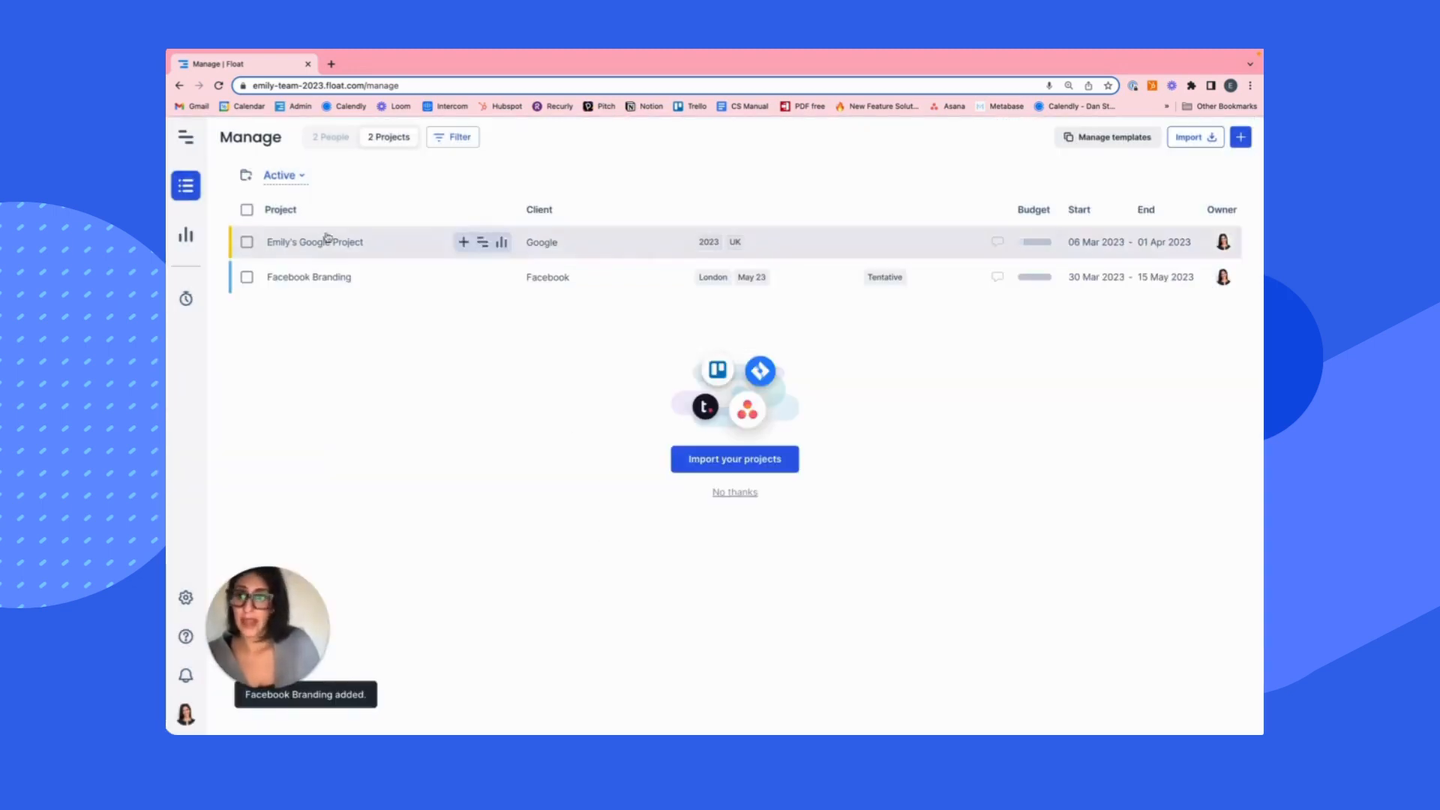
{"action": "left_click", "coordinate": [184, 136]}
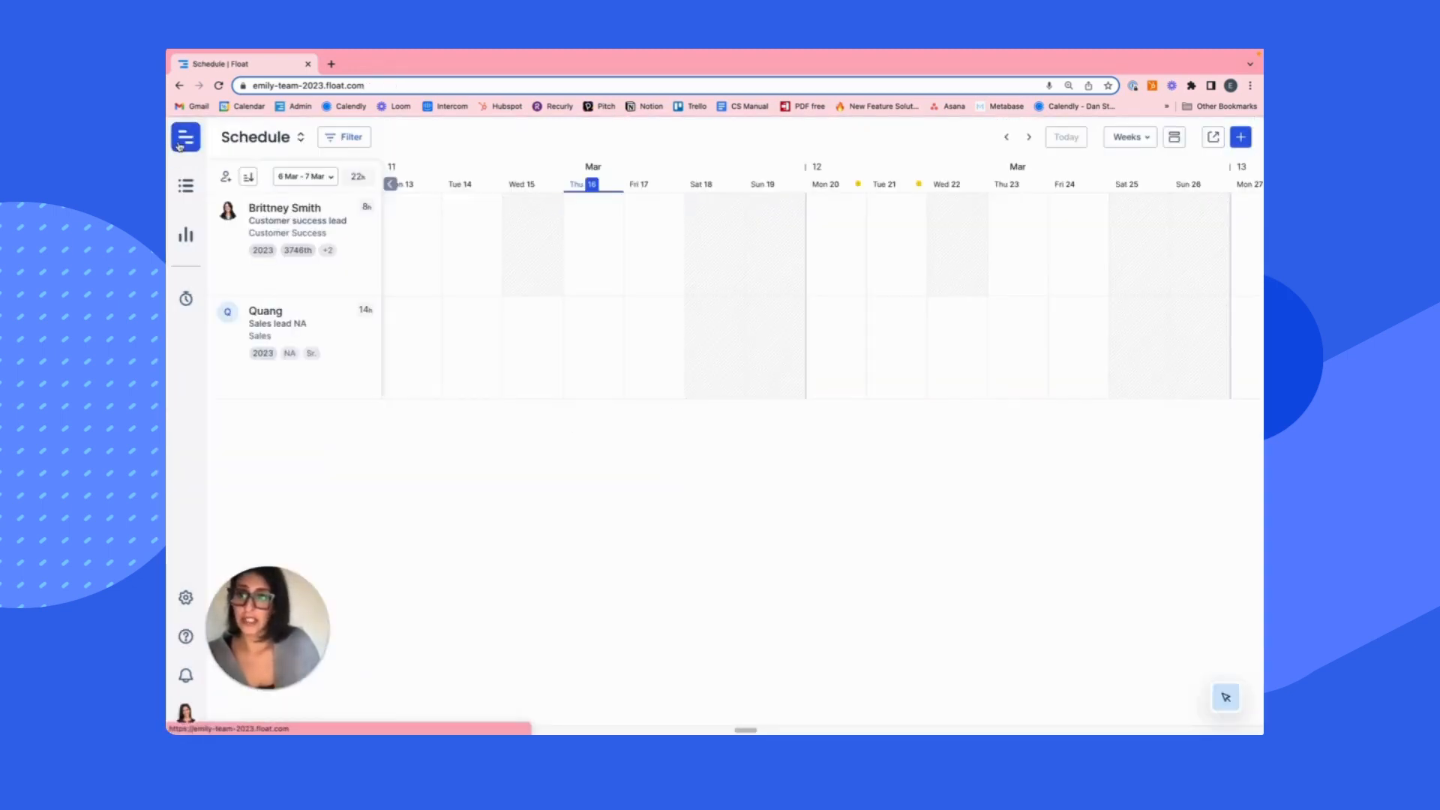